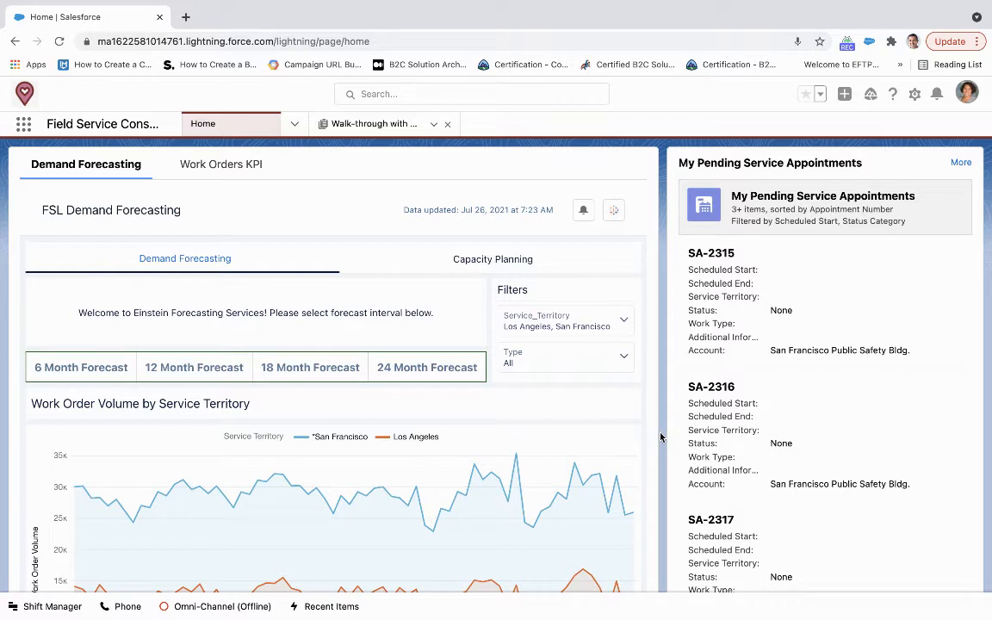
mouse_move(4, 200)
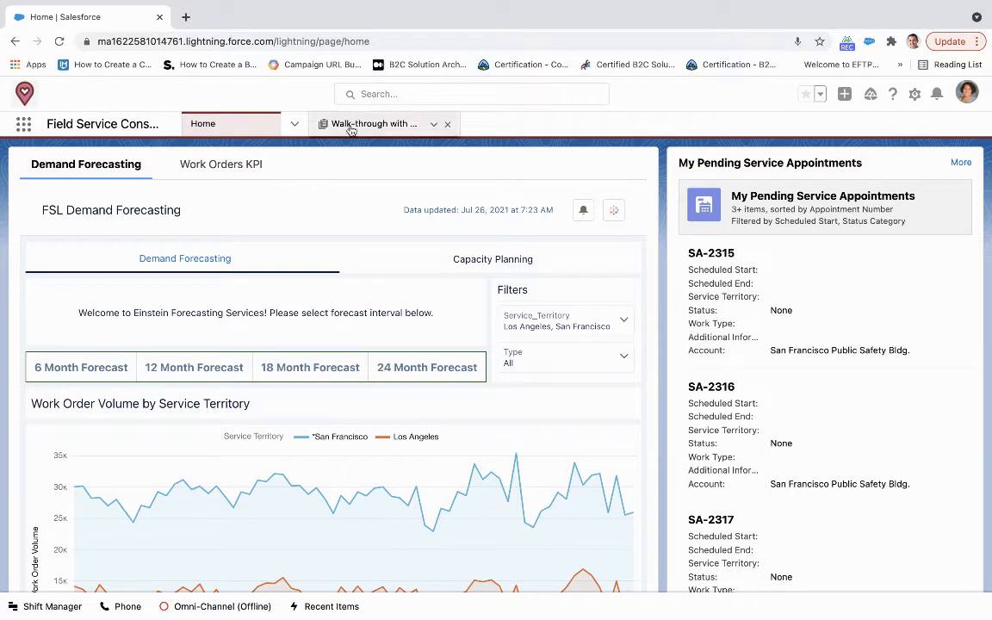
Show the Walk-through with Client template's four entries and Break-Fix selection rule.
left_click(374, 124)
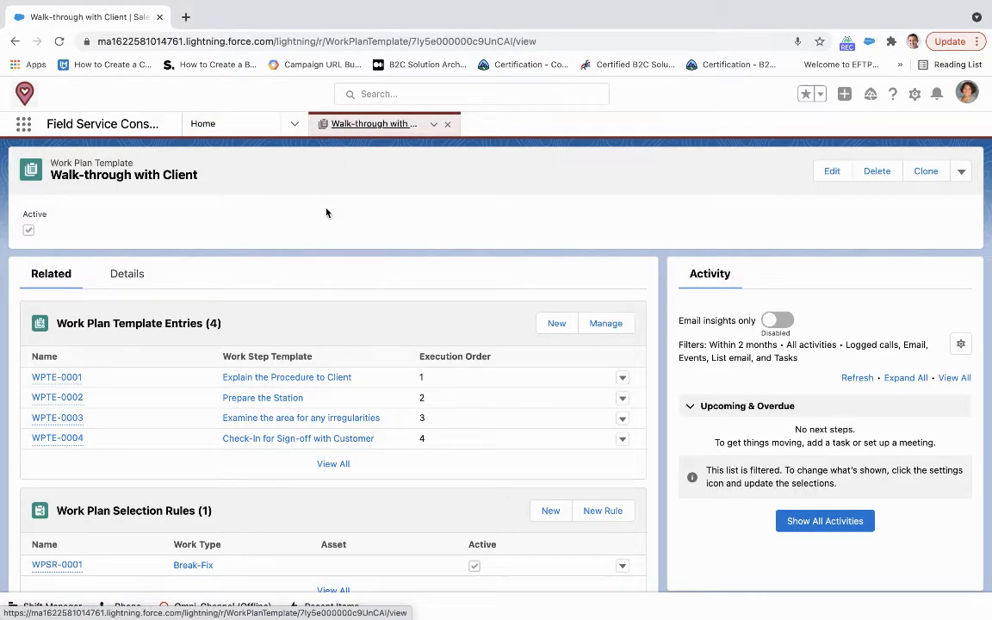
scroll("down", 3)
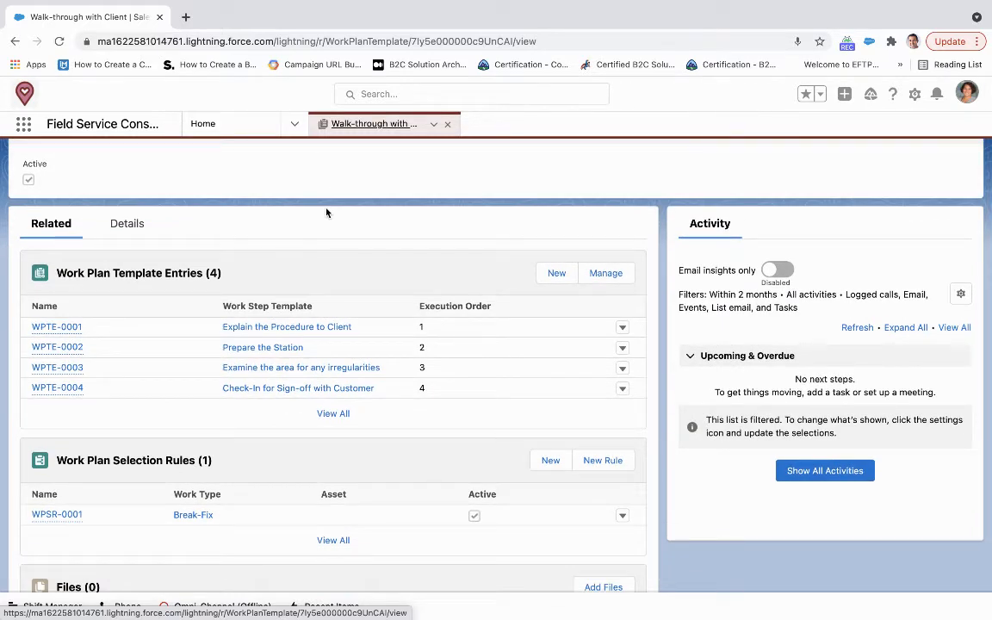
mouse_move(262, 348)
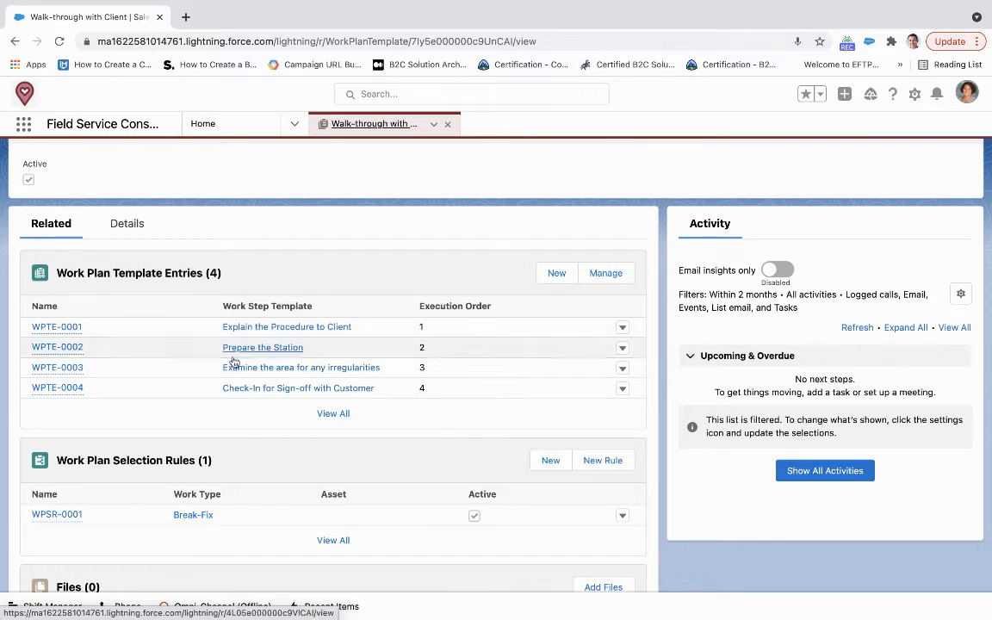
mouse_move(491, 294)
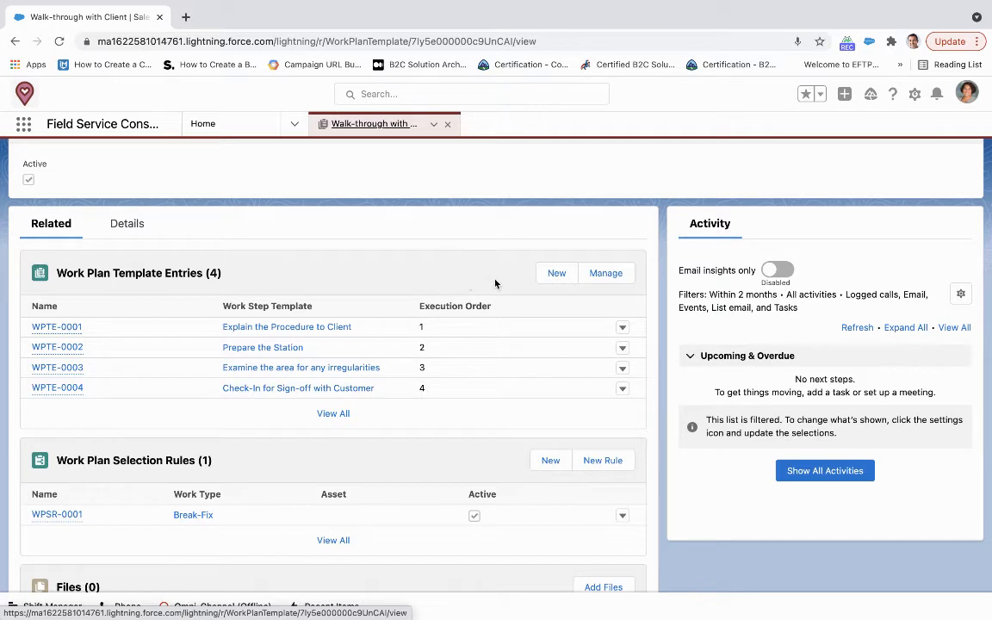
Add a template entry with execution order 5 and reach the Work Step Template lookup.
left_click(557, 272)
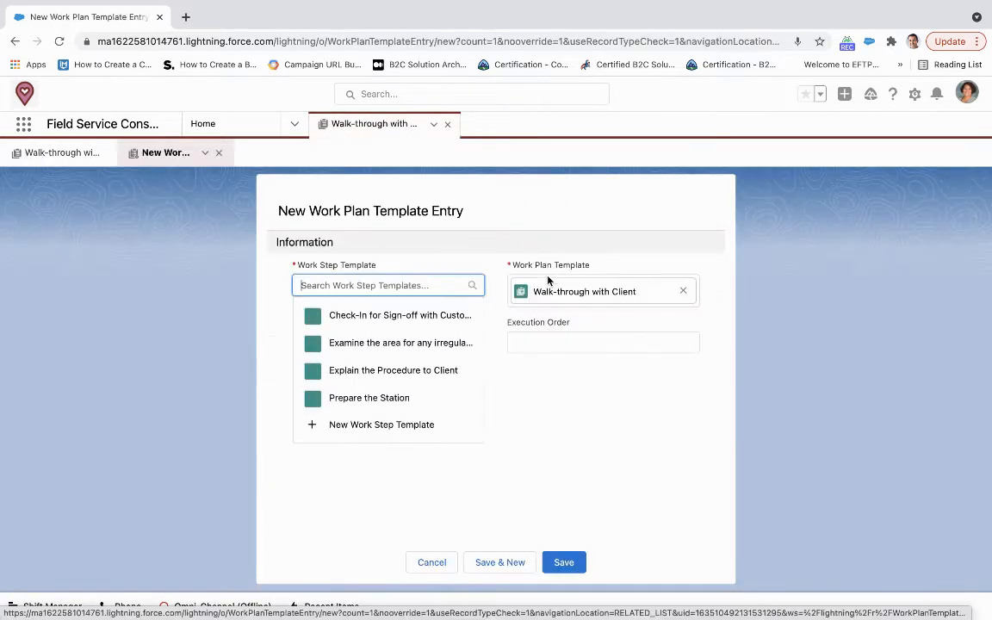
left_click(498, 260)
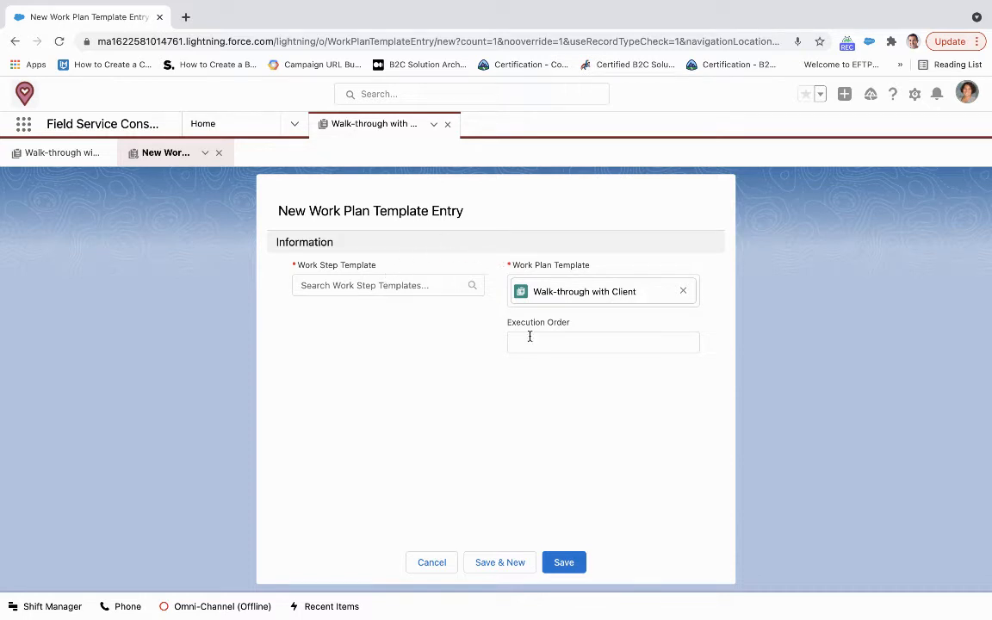
type("5")
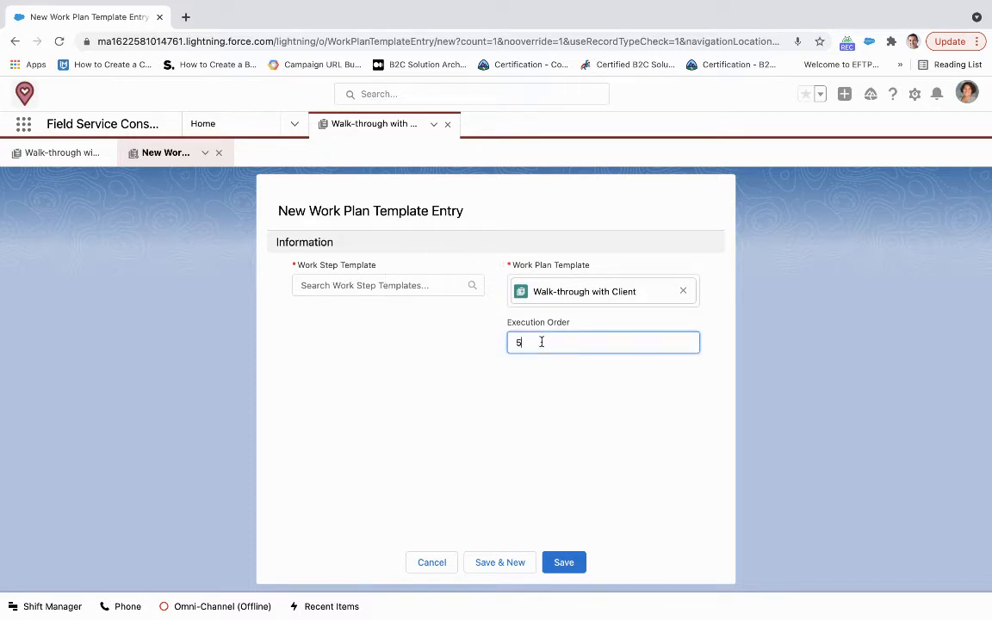
left_click(388, 286)
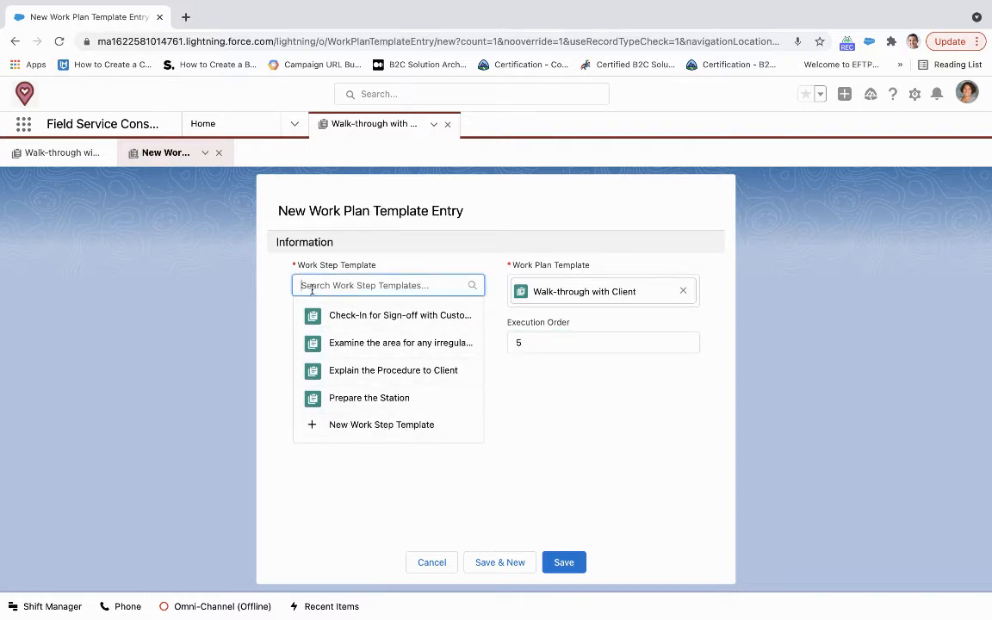
mouse_move(269, 287)
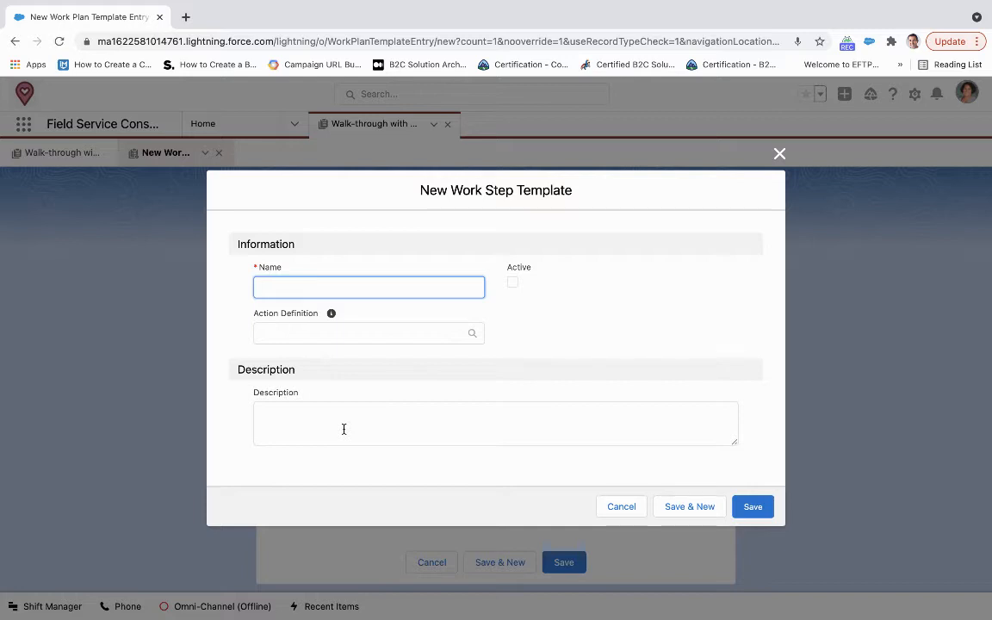
Name the new work step template 'Final Sign-off on Walkthrough' and mark it active.
type("Final Sign-o")
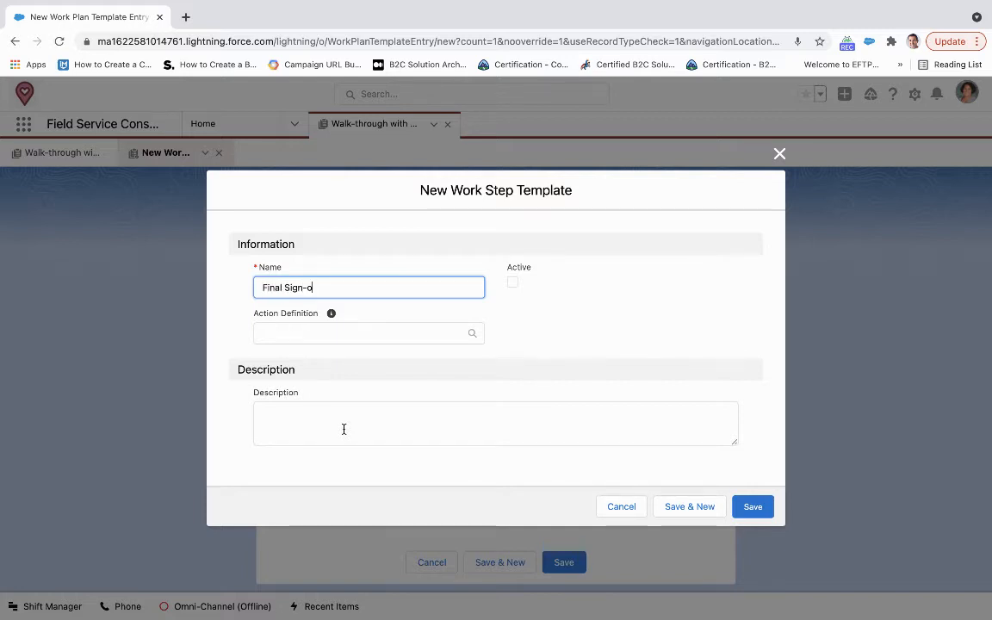
type("ff on Walk")
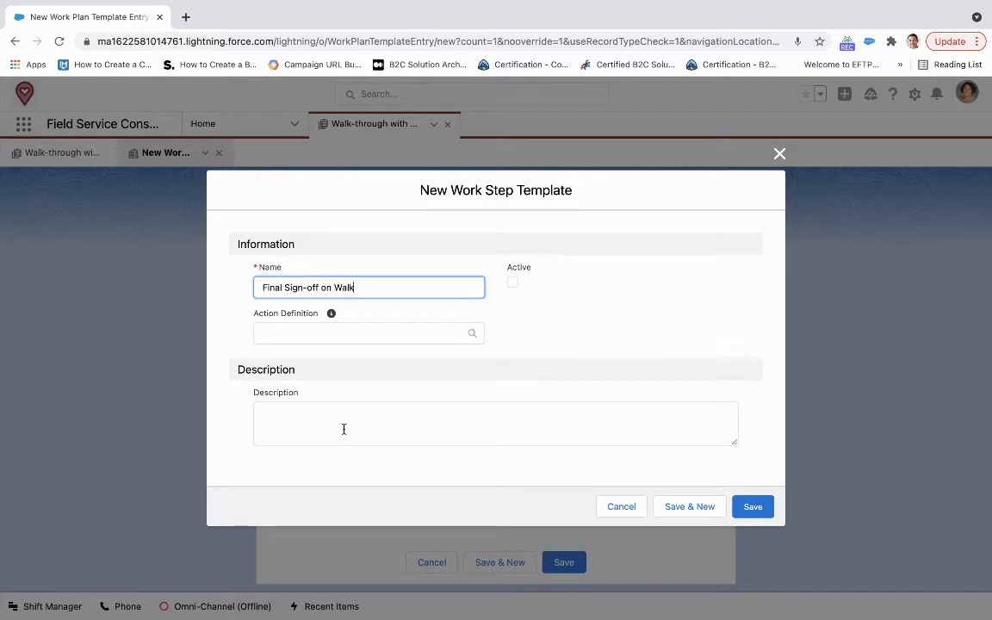
type("through")
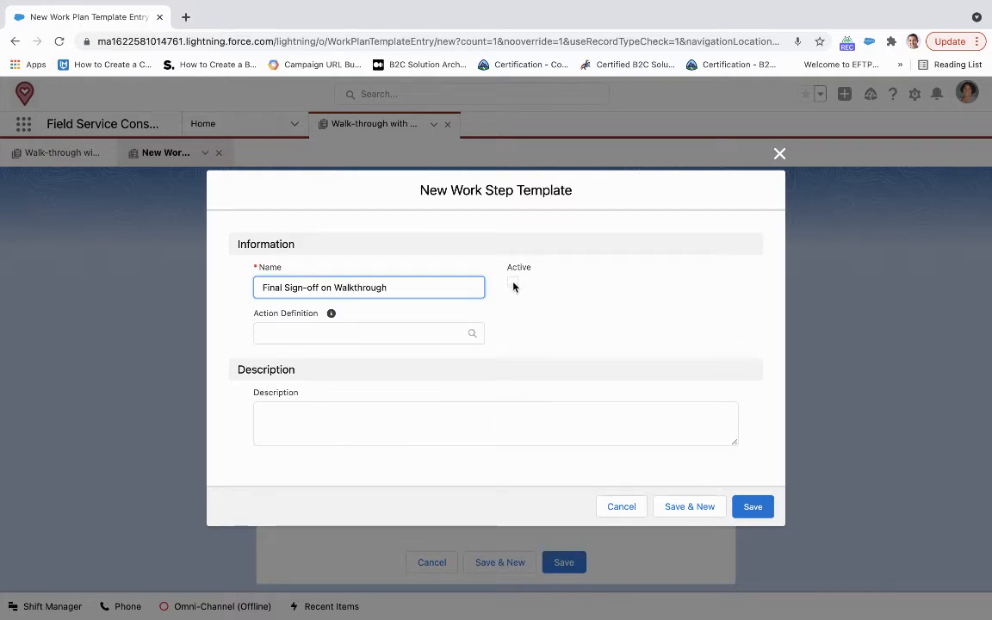
left_click(513, 283)
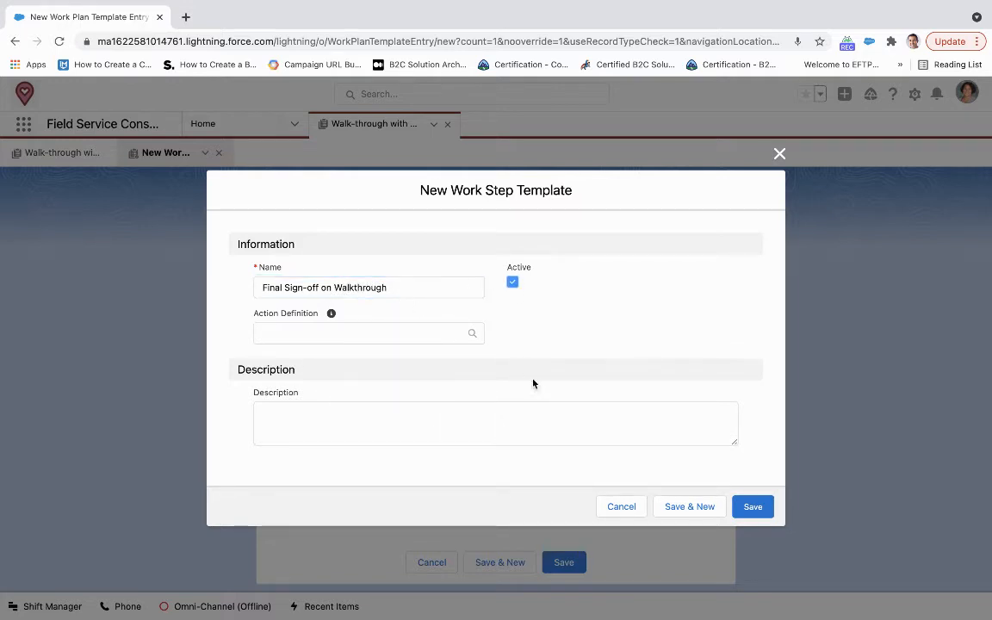
mouse_move(548, 390)
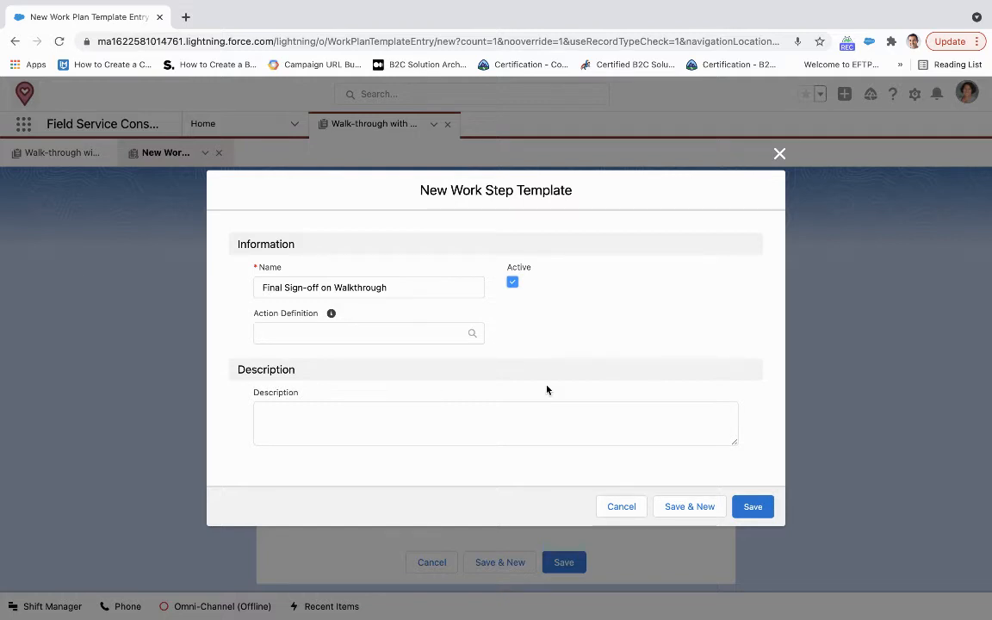
Browse the Action Definition choices without selecting one.
left_click(368, 334)
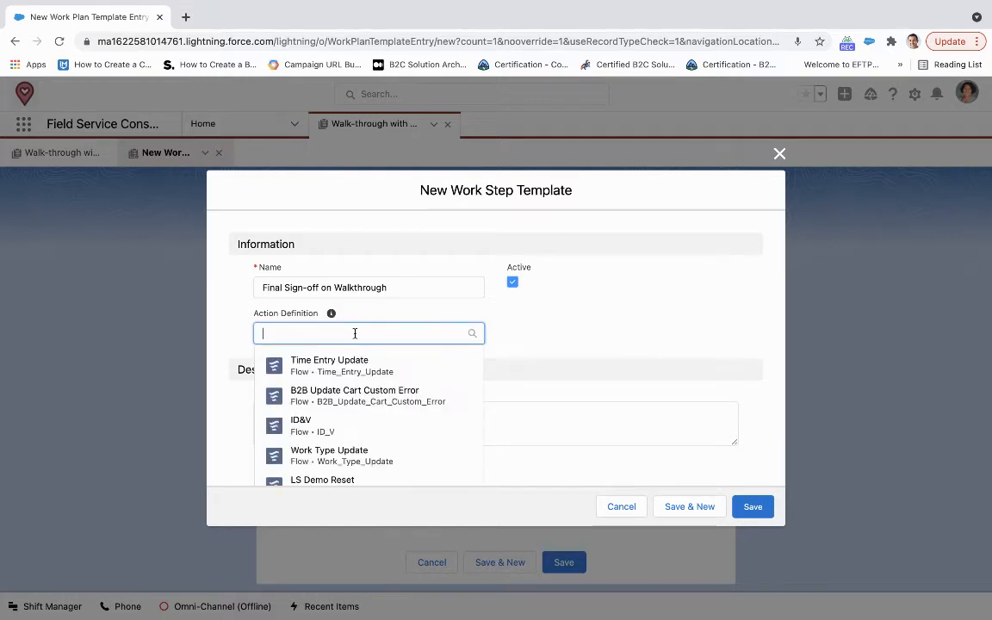
scroll("down", 3)
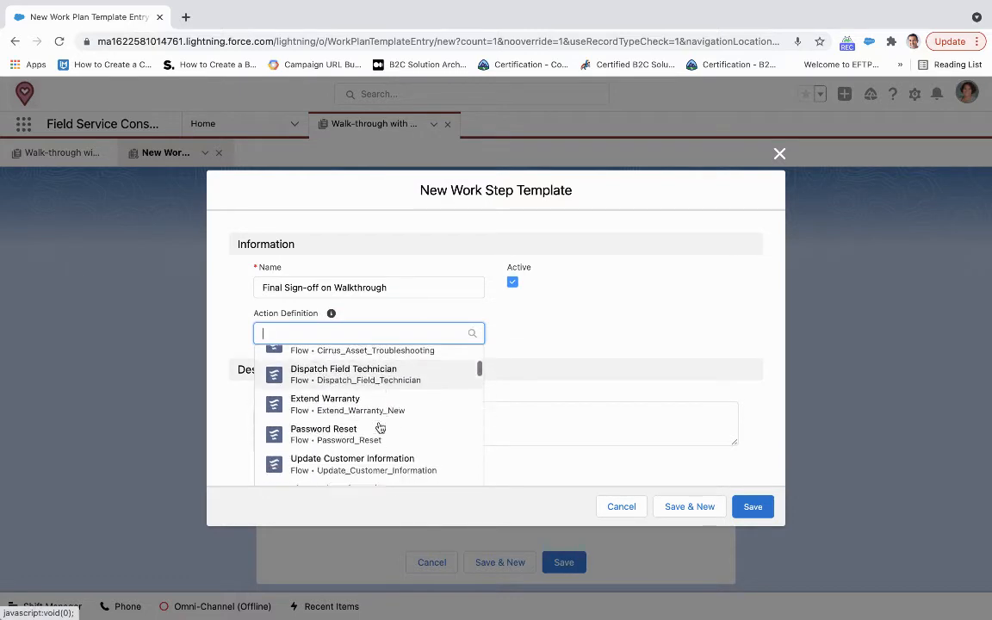
scroll("down", 3)
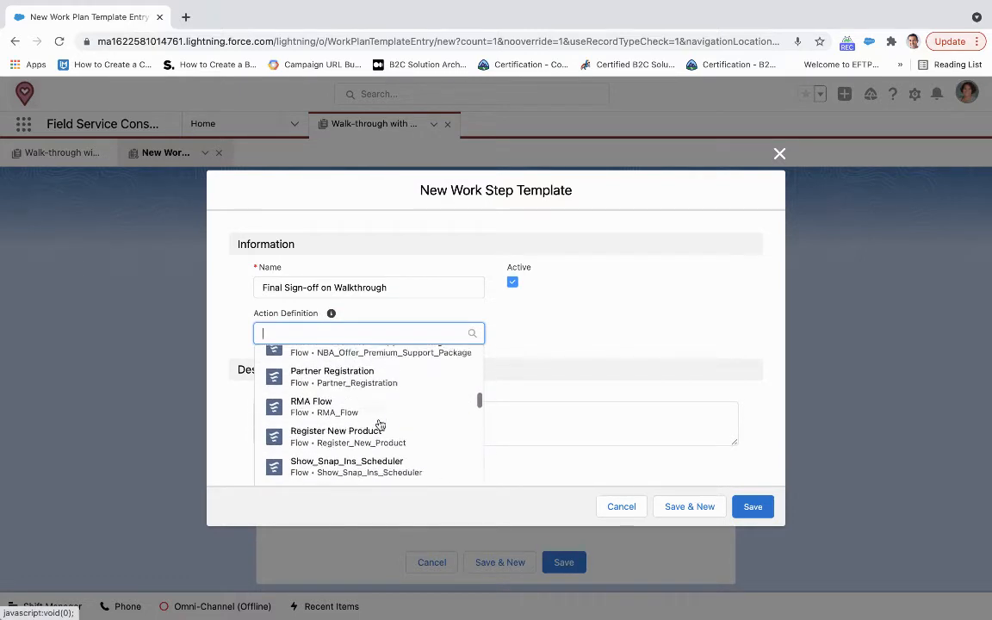
scroll("down", 3)
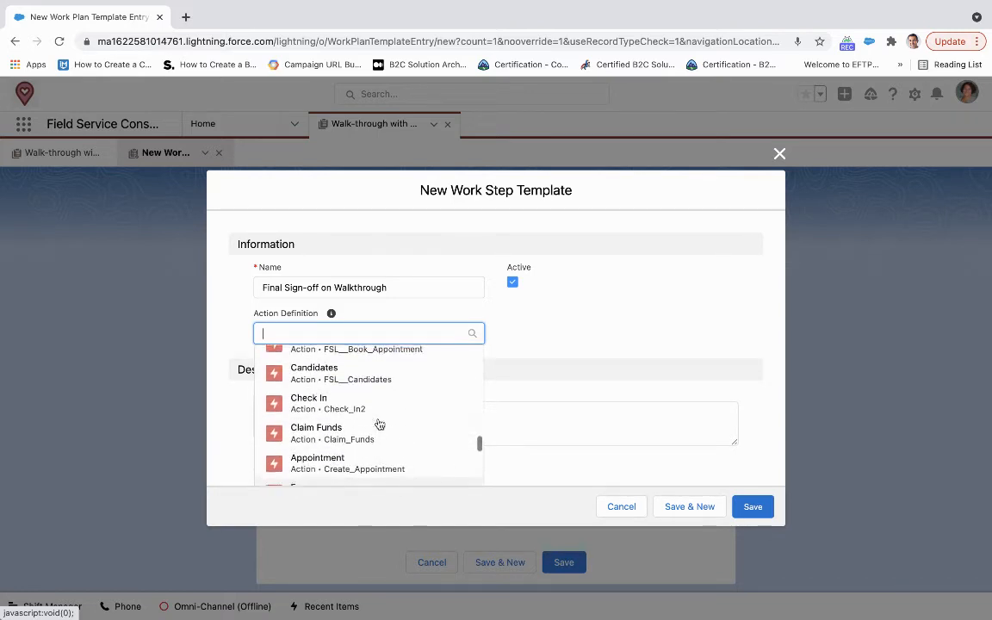
scroll("down", 3)
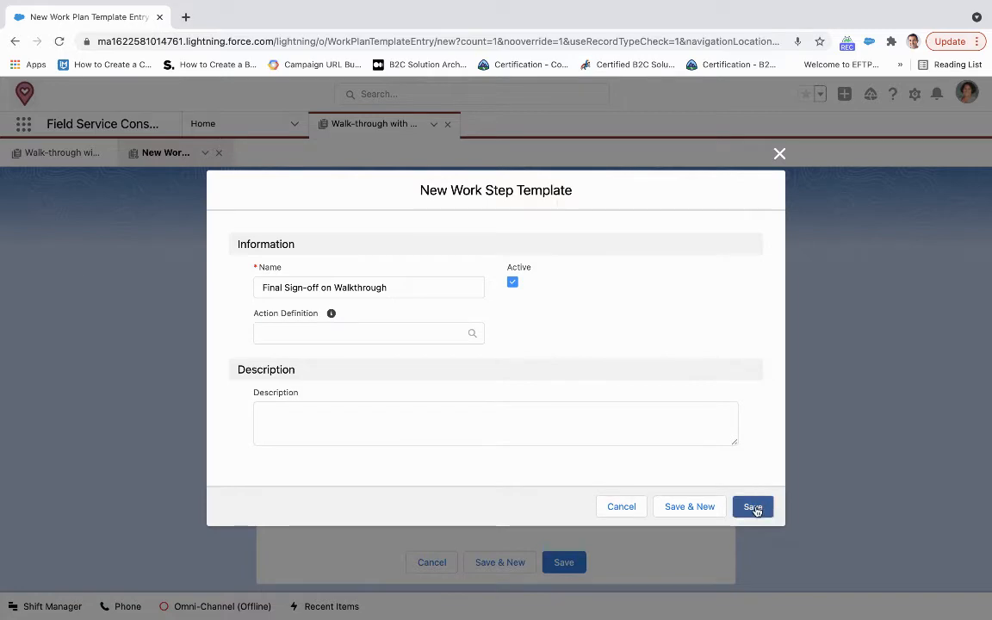
Save the work step template and entry WPTE-0005, then return to the five-entry template.
left_click(751, 507)
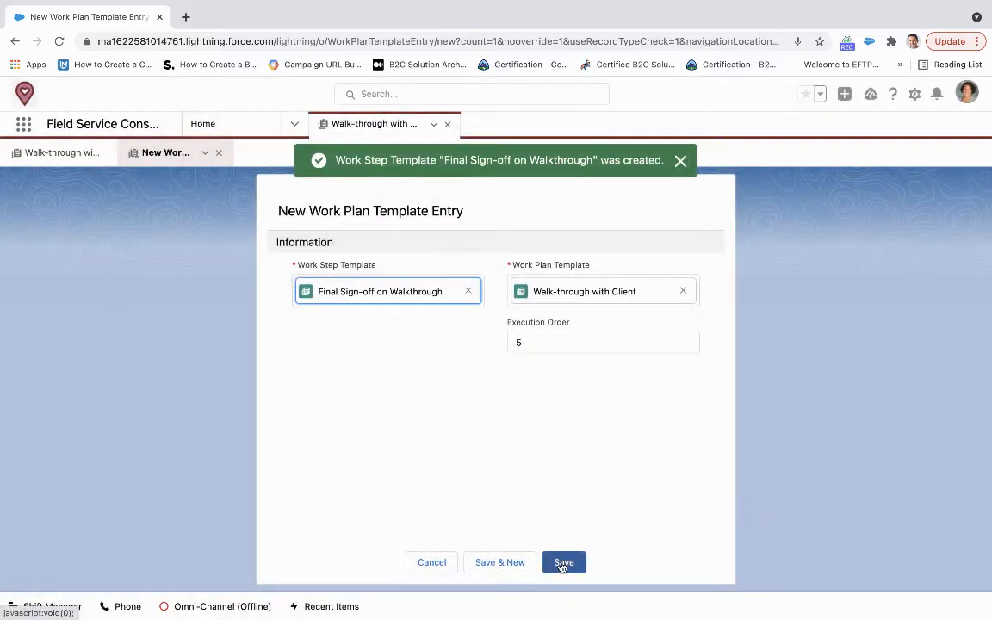
left_click(563, 561)
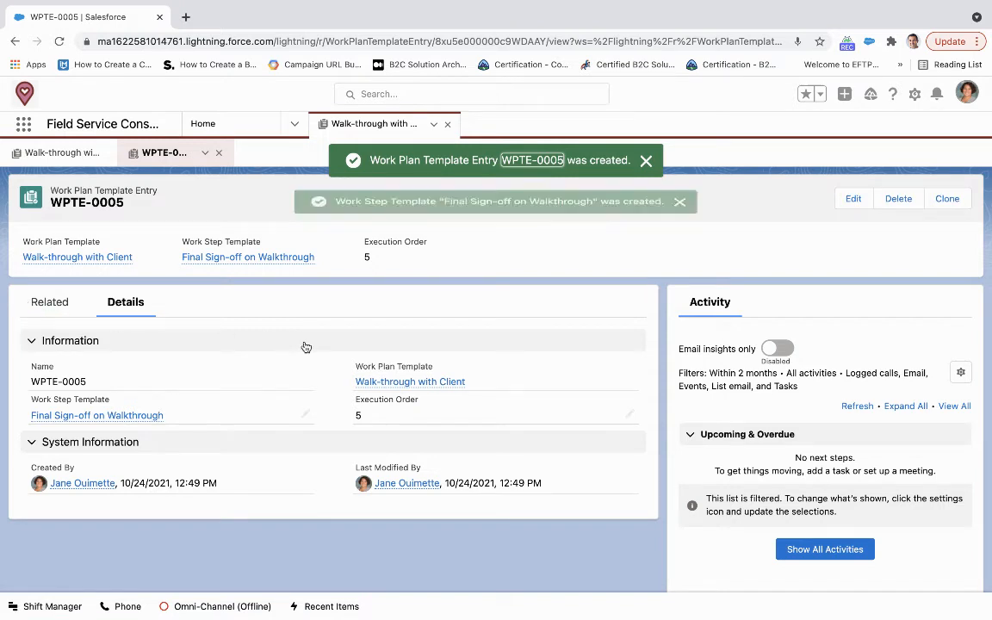
left_click(679, 202)
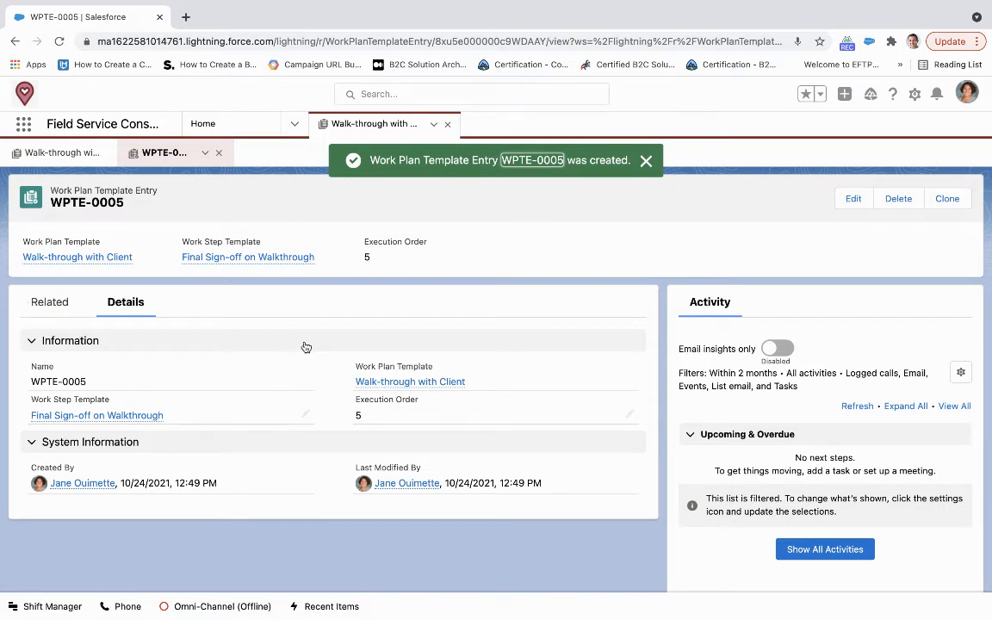
left_click(75, 257)
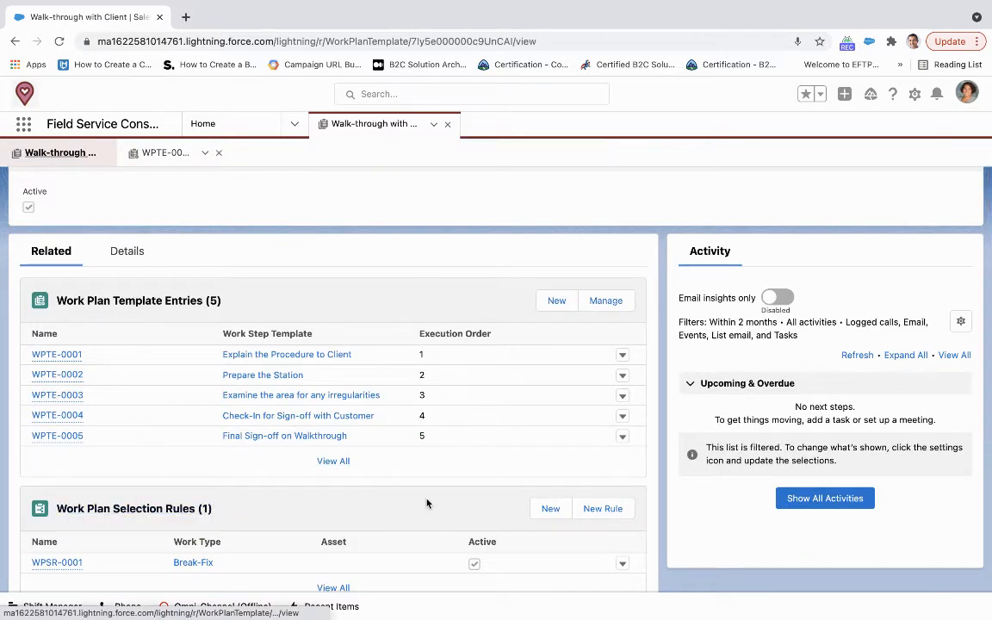
Edit selection rule WPSR-0001 and browse the Asset lookup without choosing one.
scroll("down", 3)
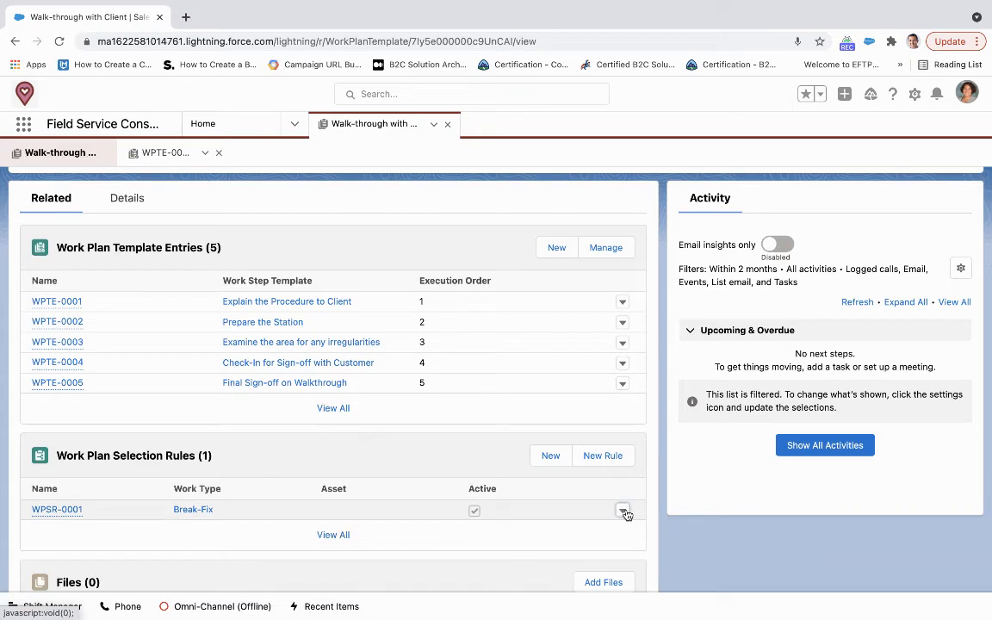
left_click(622, 510)
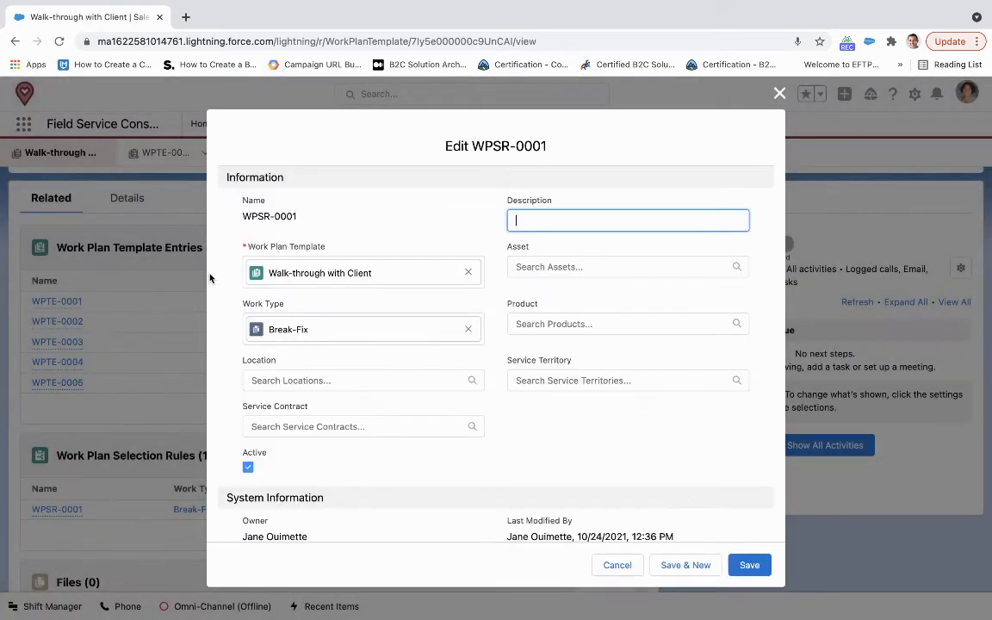
mouse_move(257, 386)
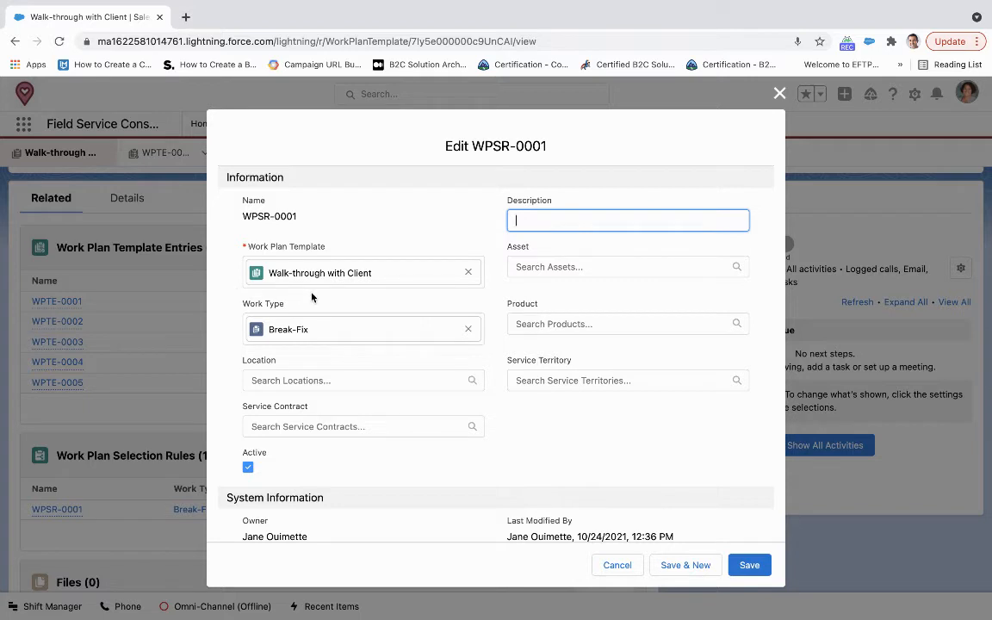
mouse_move(222, 360)
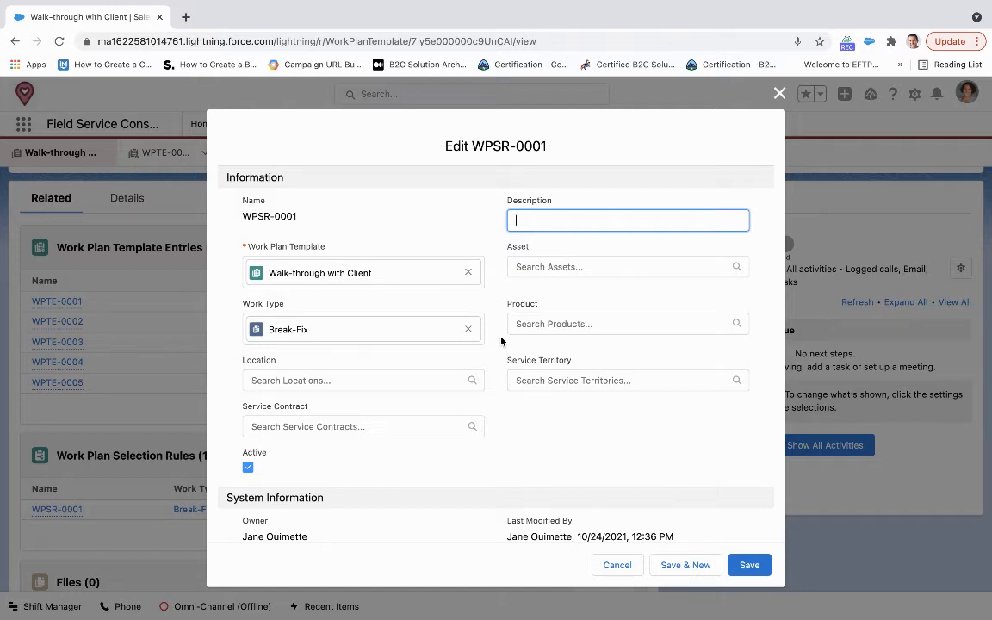
mouse_move(503, 341)
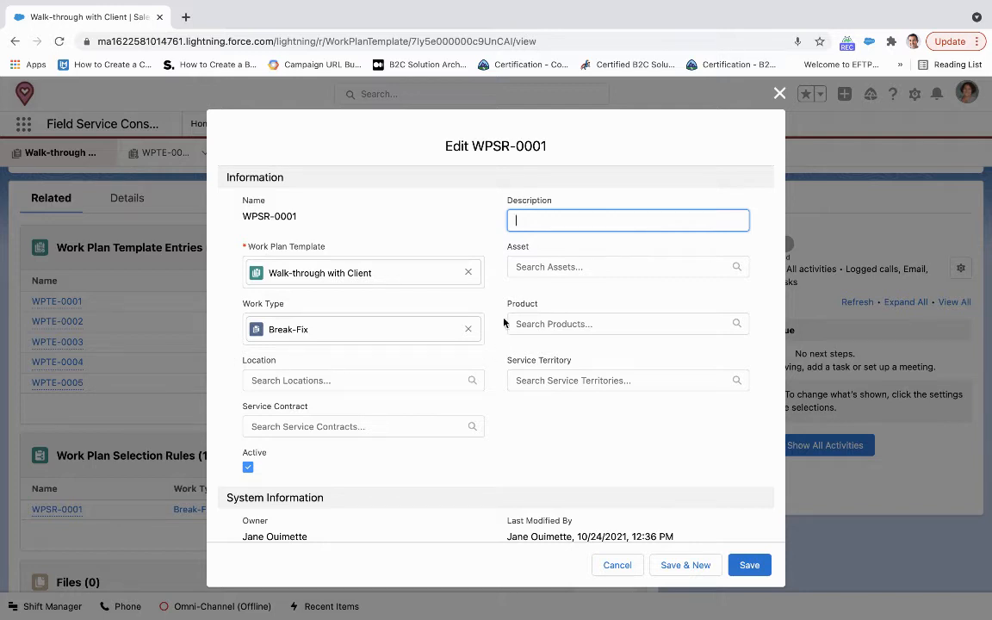
left_click(627, 265)
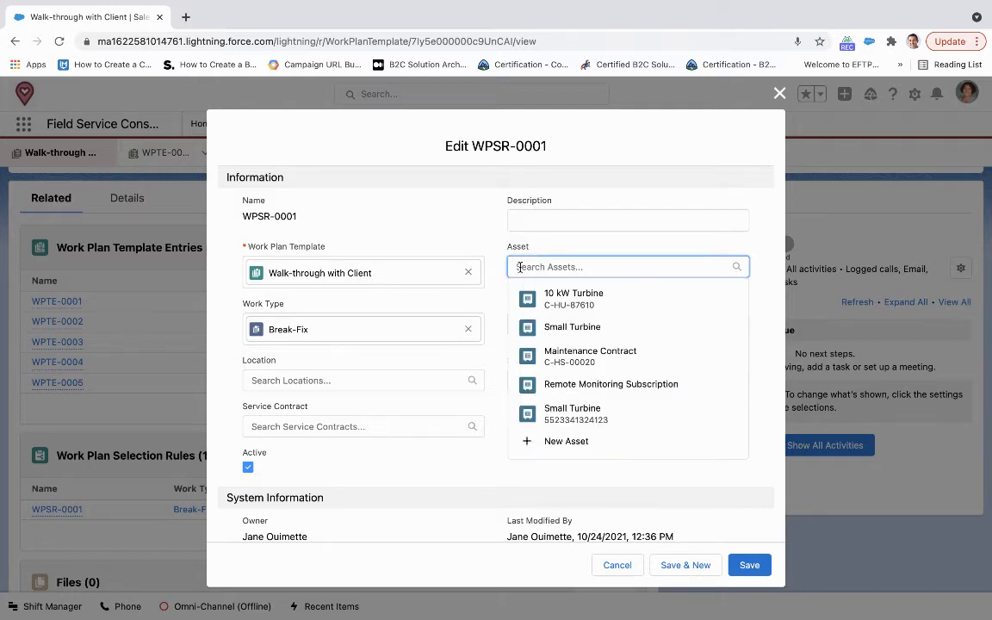
left_click(496, 434)
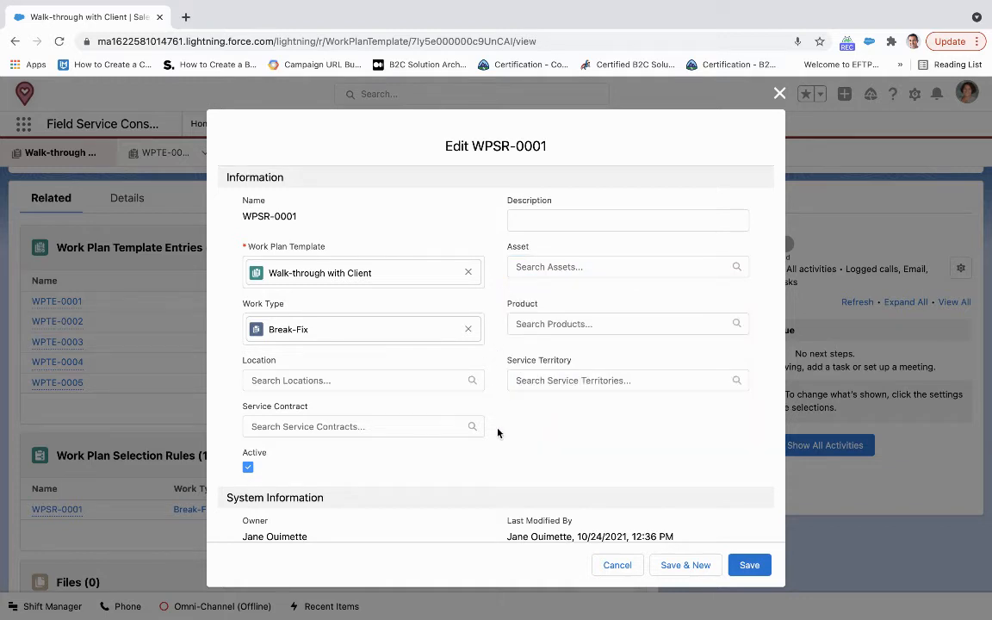
mouse_move(352, 445)
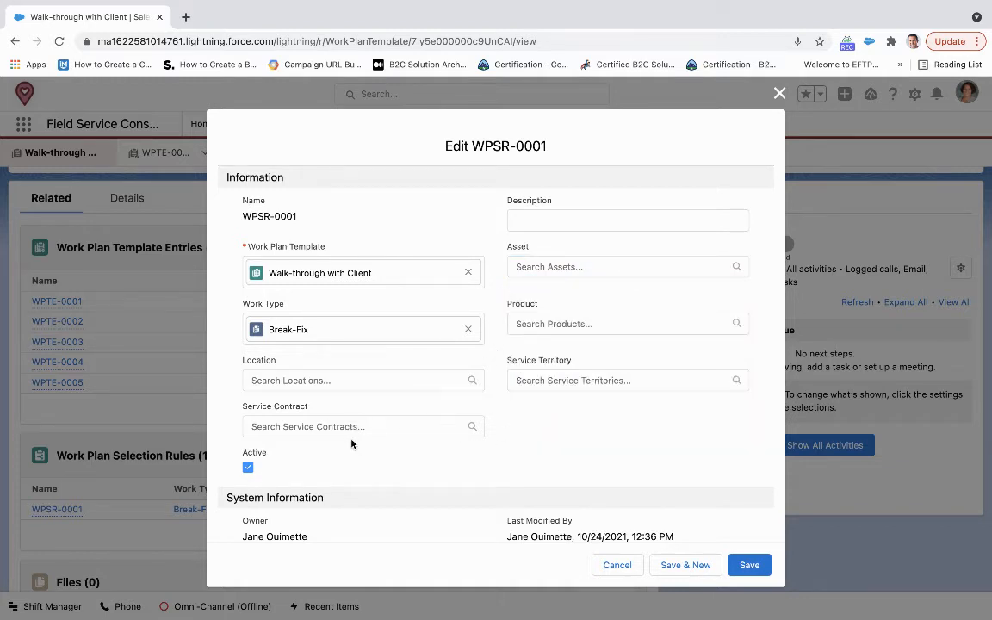
mouse_move(479, 430)
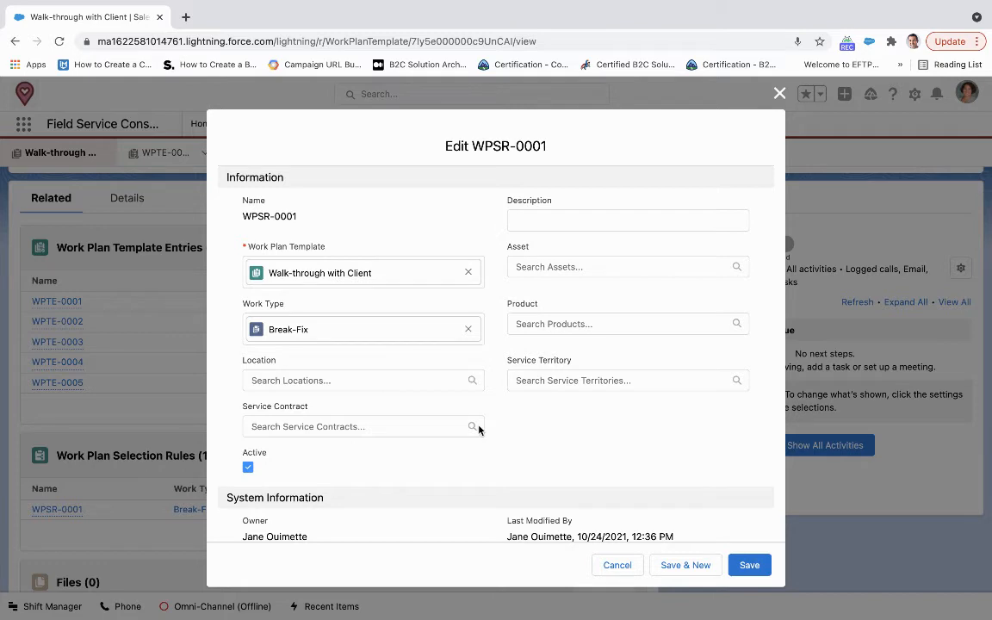
mouse_move(507, 427)
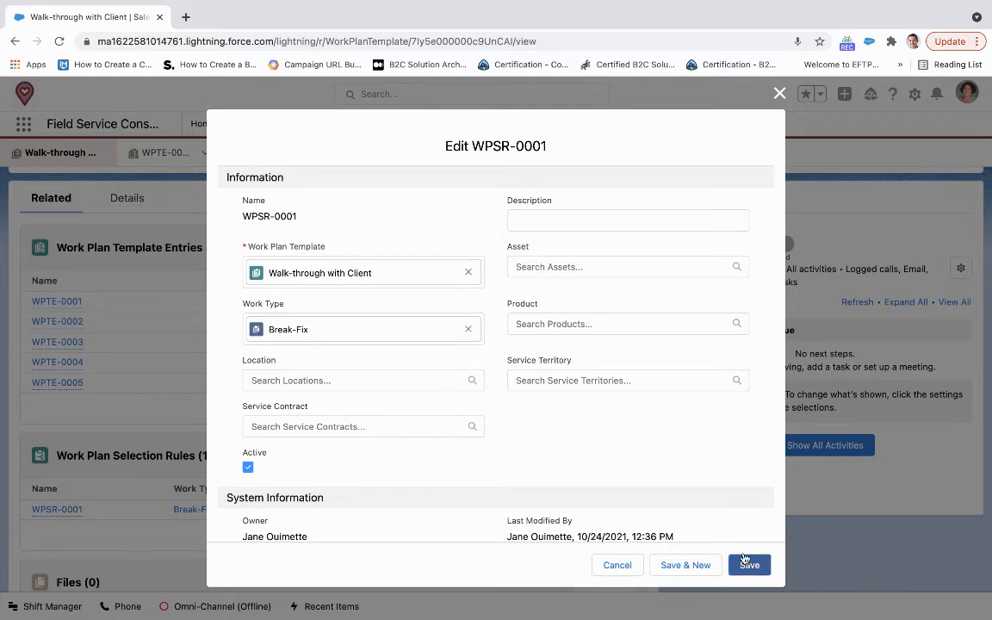
Save WPSR-0001 and go to Work Orders to start a new work order.
left_click(748, 564)
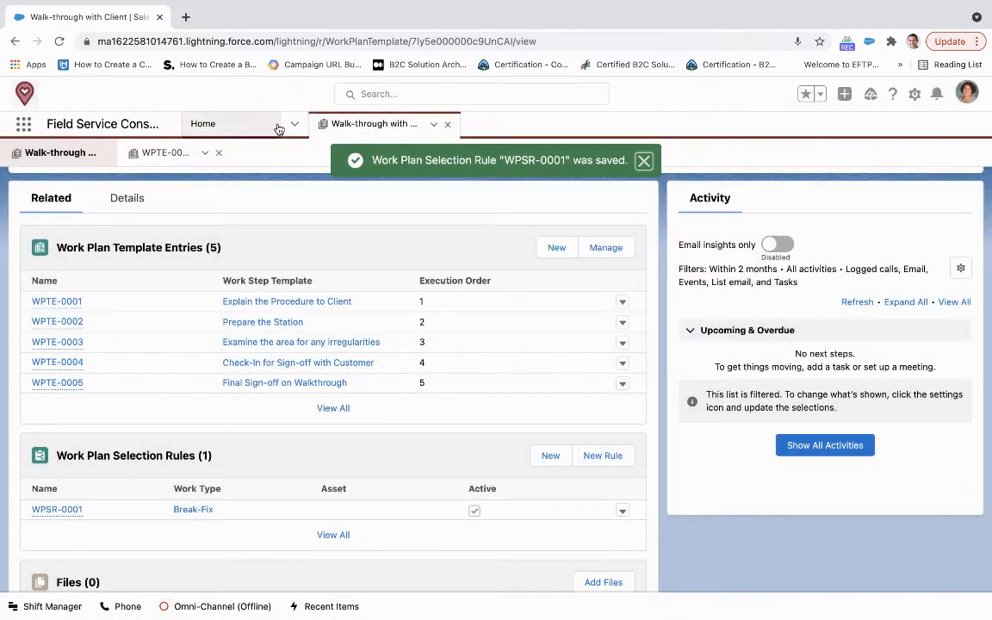
left_click(293, 124)
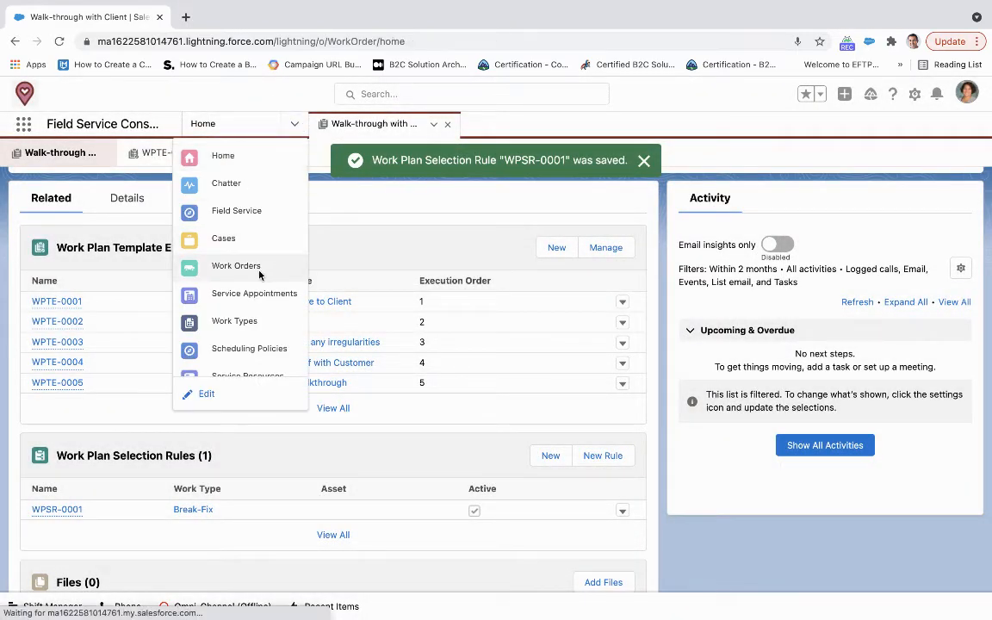
left_click(236, 265)
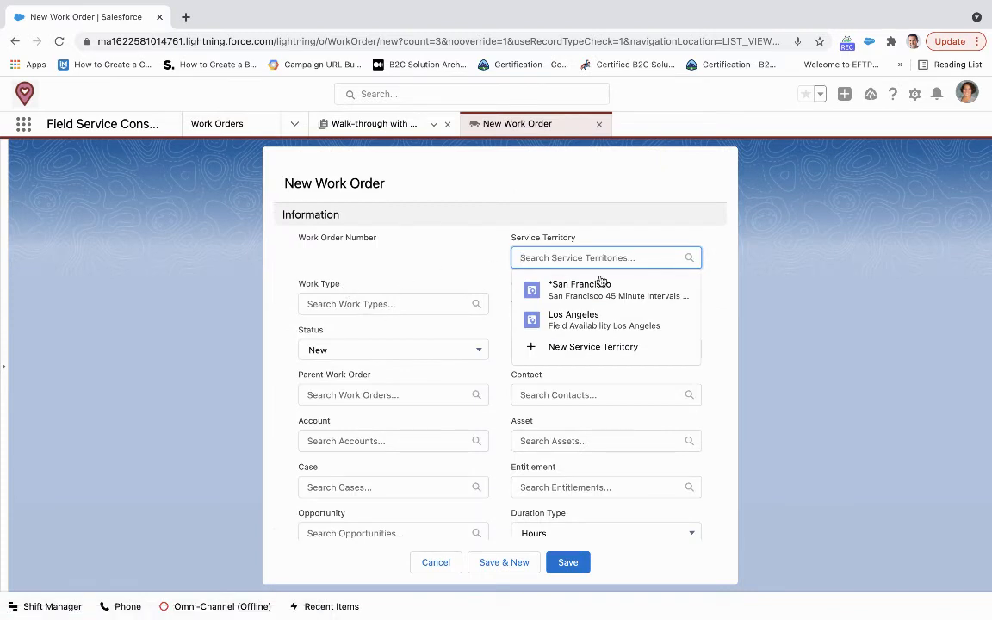
Set San Francisco territory, Break-Fix type, High priority, a contact and the Maintenance Contract asset.
left_click(579, 282)
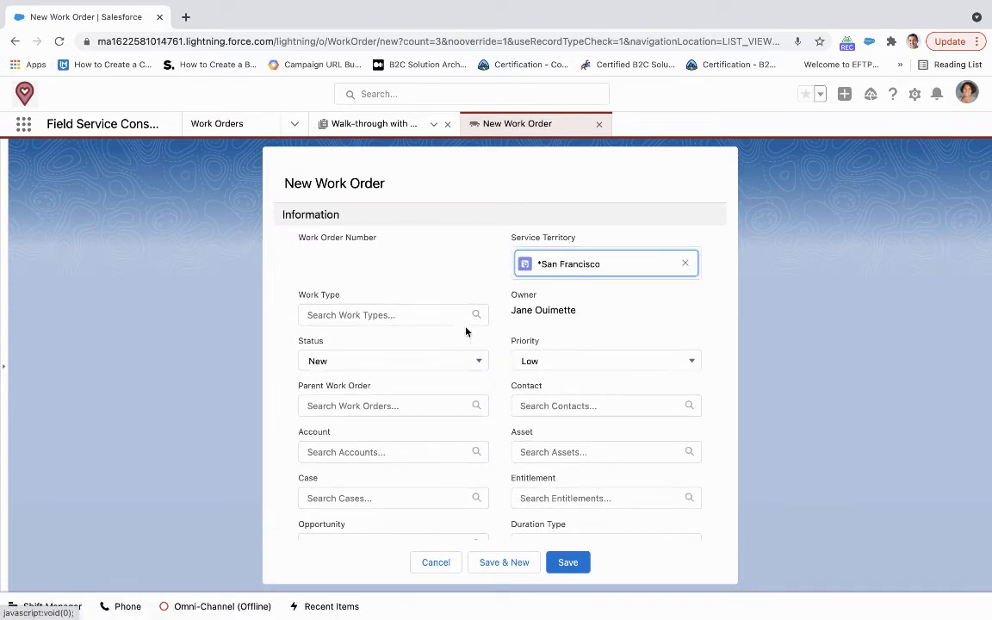
left_click(393, 313)
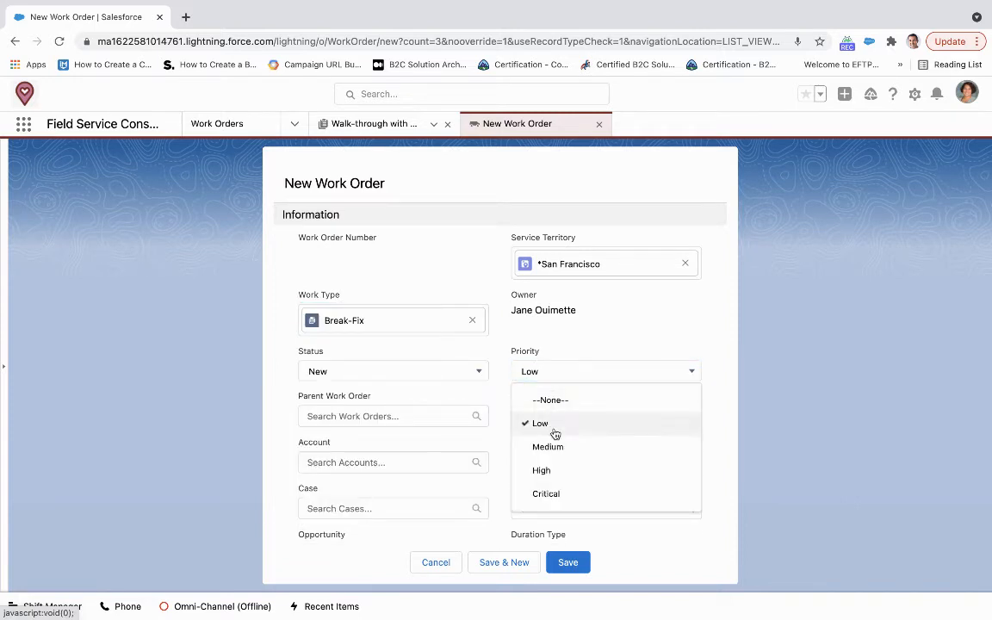
left_click(541, 468)
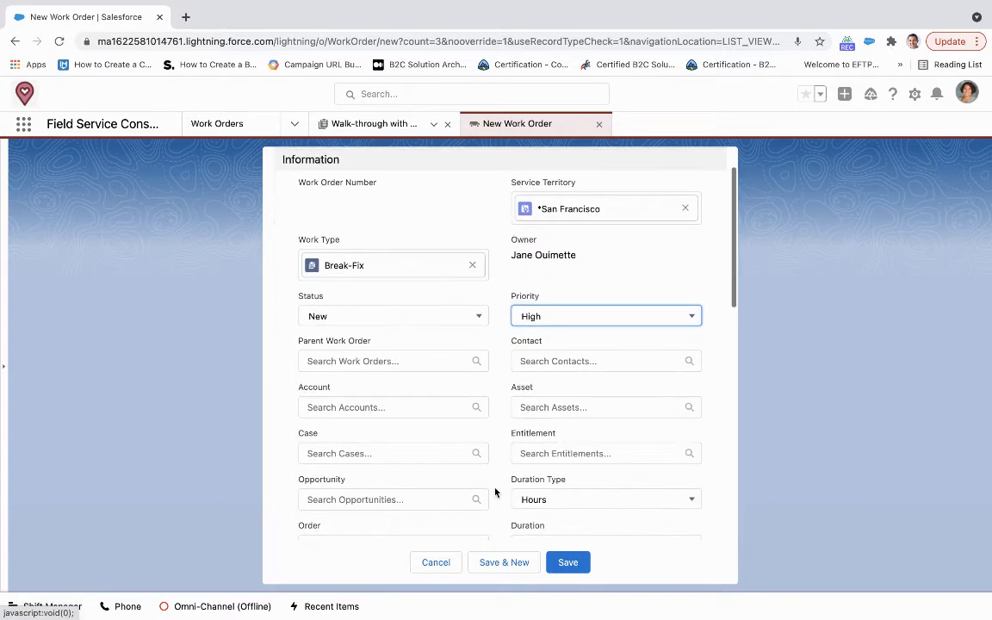
type("L")
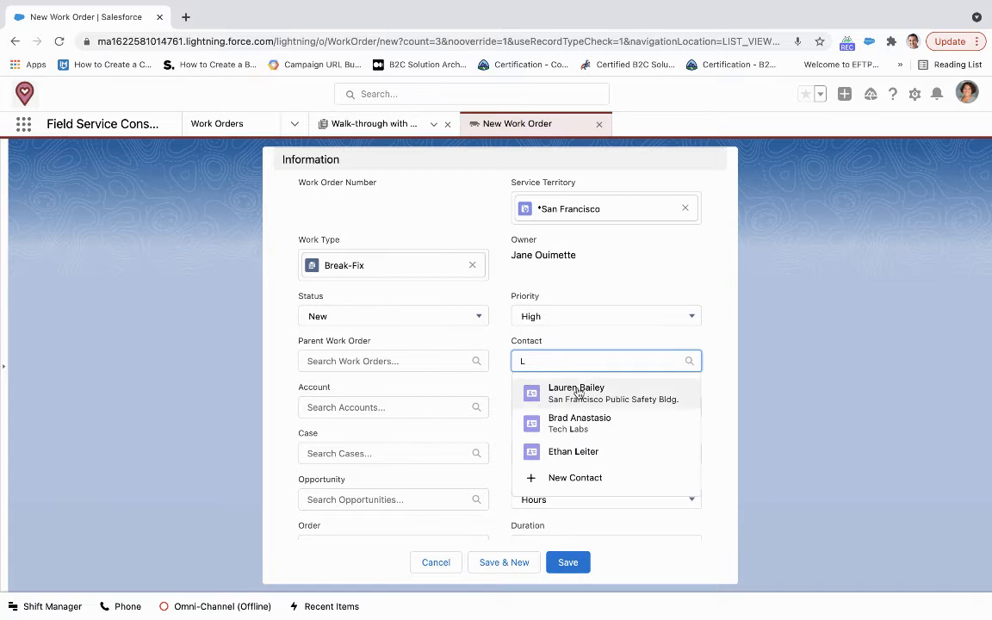
left_click(575, 388)
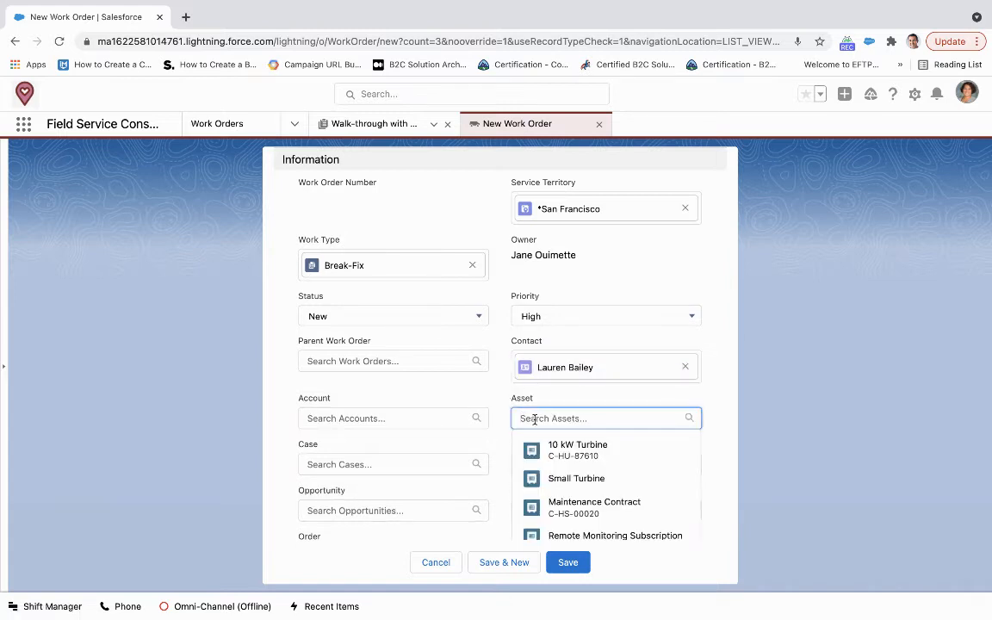
left_click(594, 507)
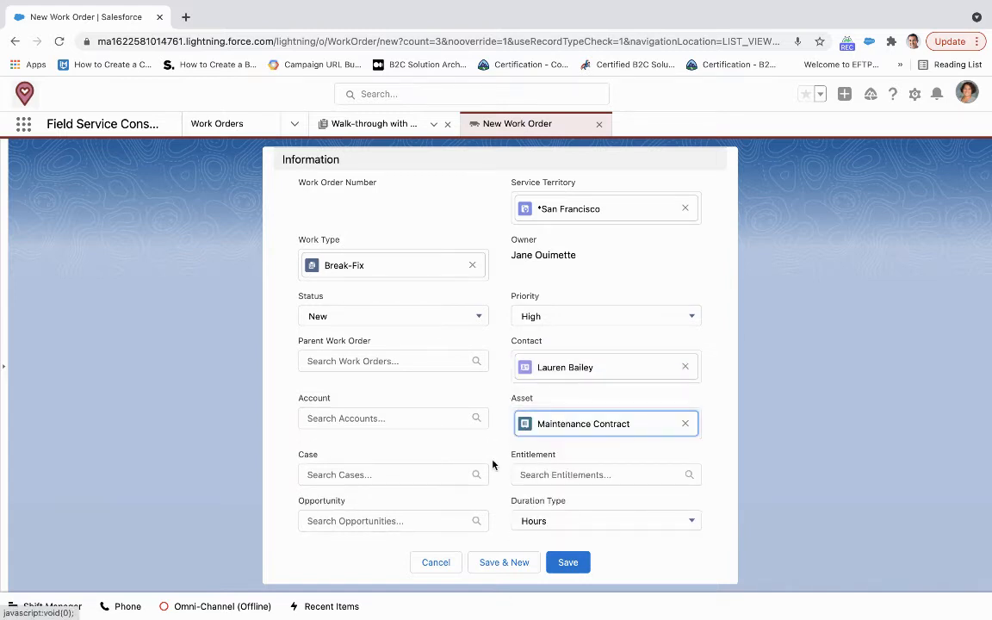
Give the work order the subject 'Break Fix for Ohana' and save it.
scroll("down", 3)
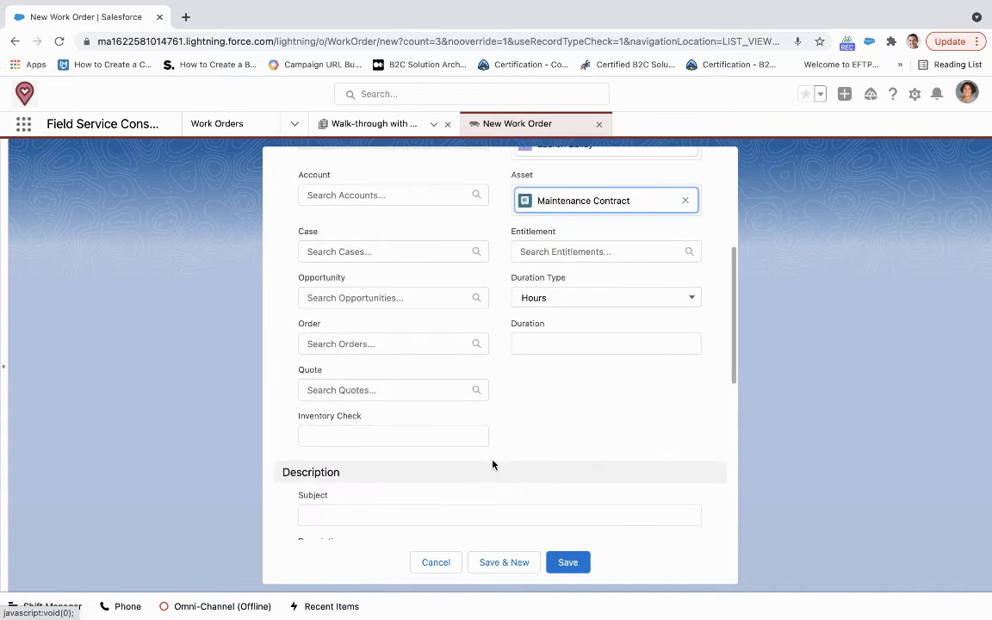
scroll("down", 3)
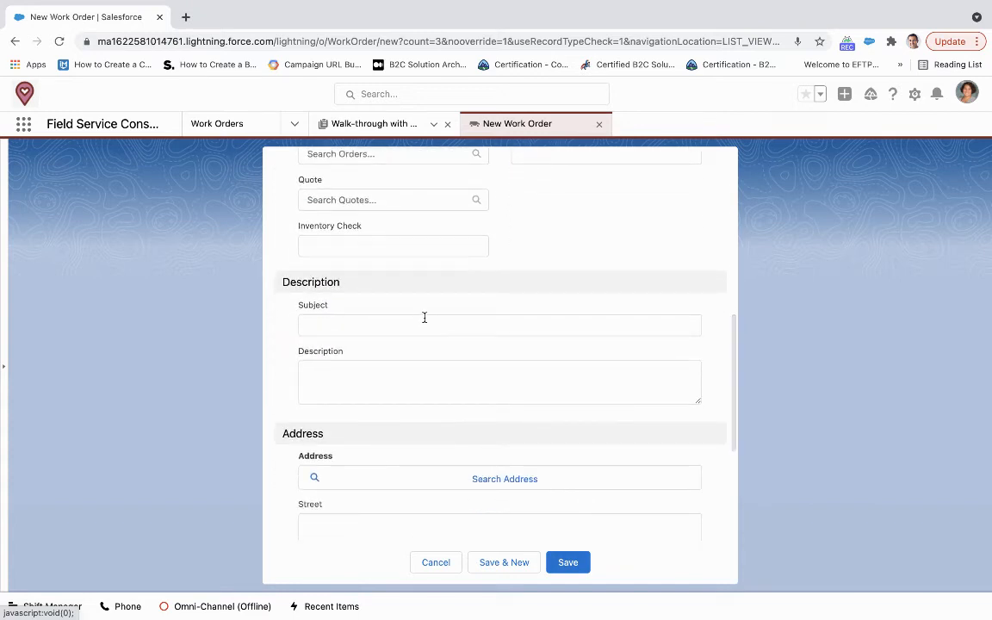
type("B")
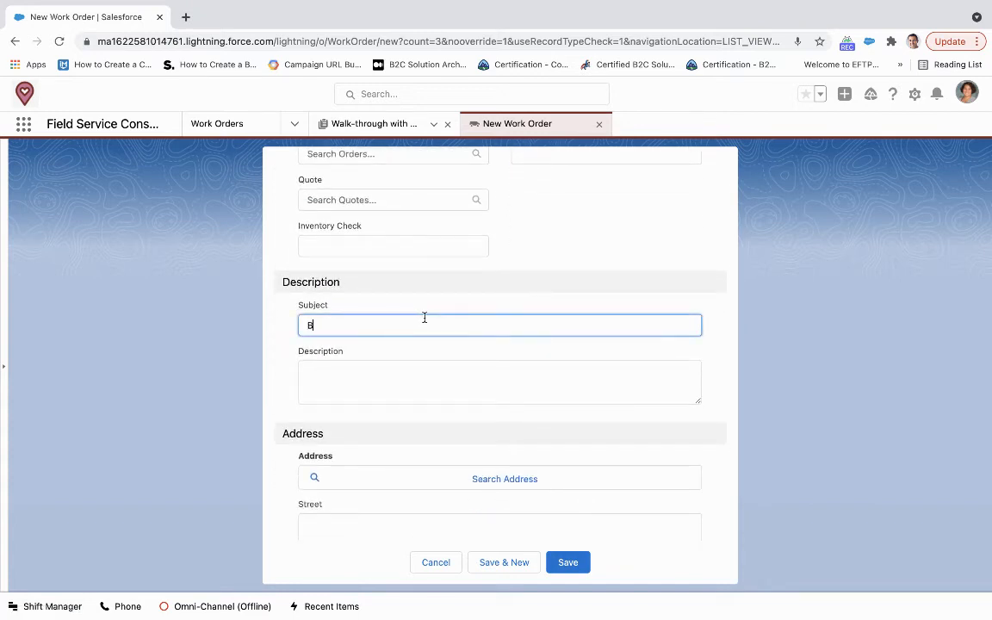
type("reak f")
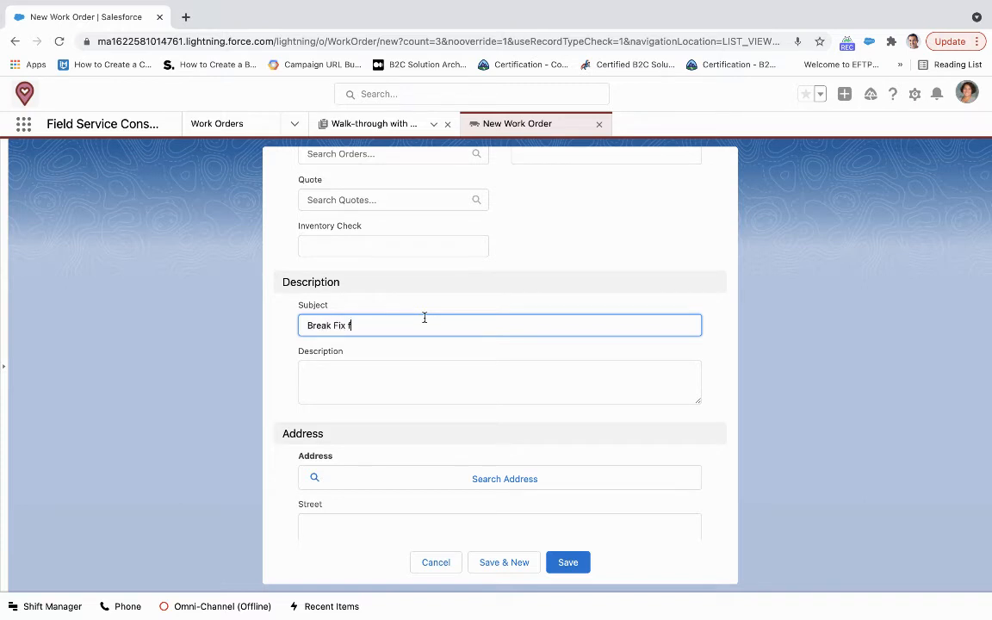
type("or Ohana")
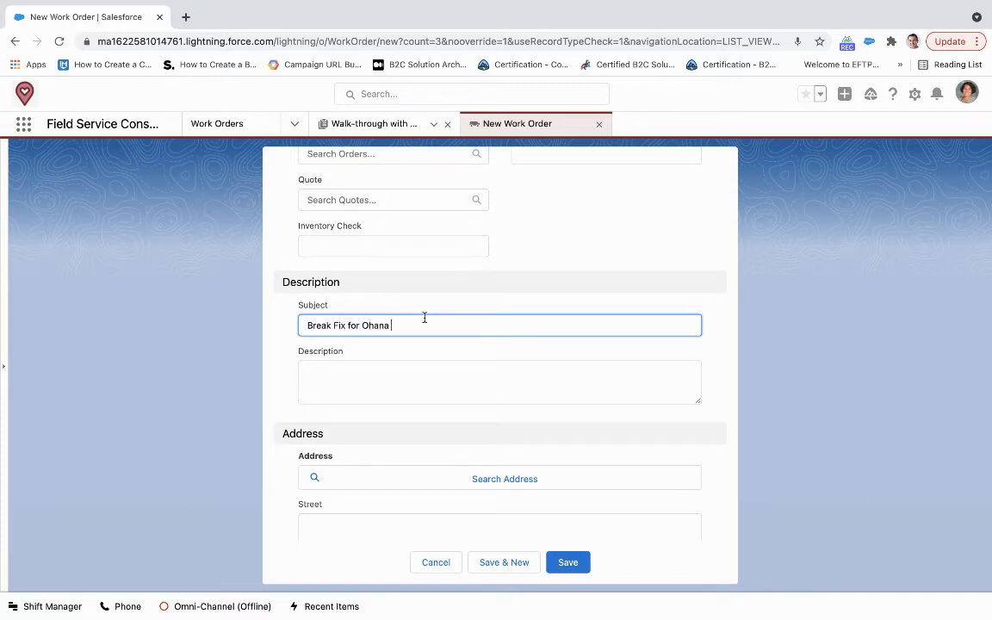
scroll("down", 3)
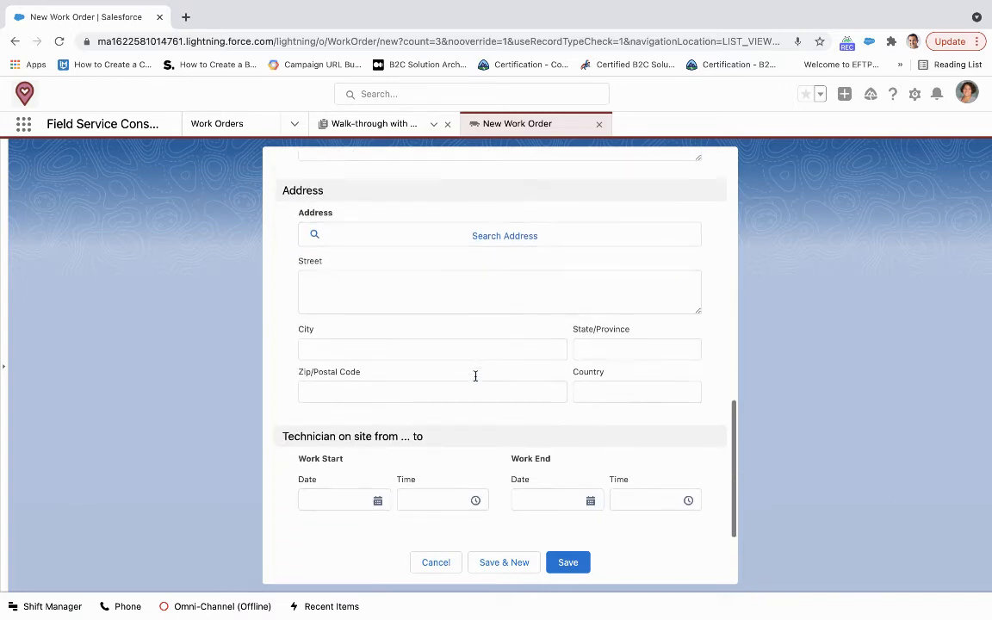
left_click(569, 561)
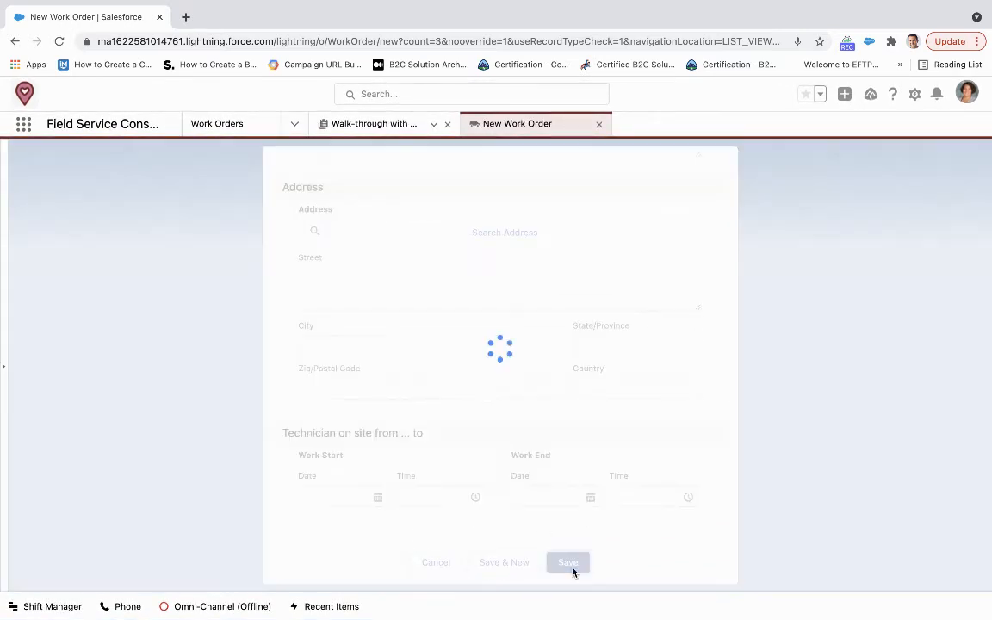
View work order 00002206's five-step Walk-through with Client plan, peeking at a step's actions.
left_click(569, 561)
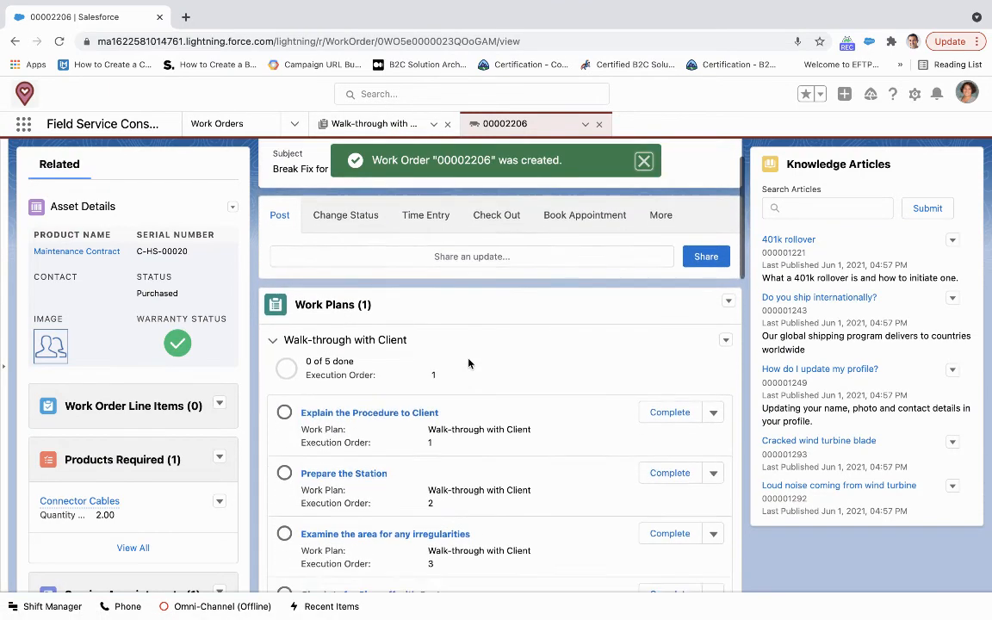
left_click(644, 160)
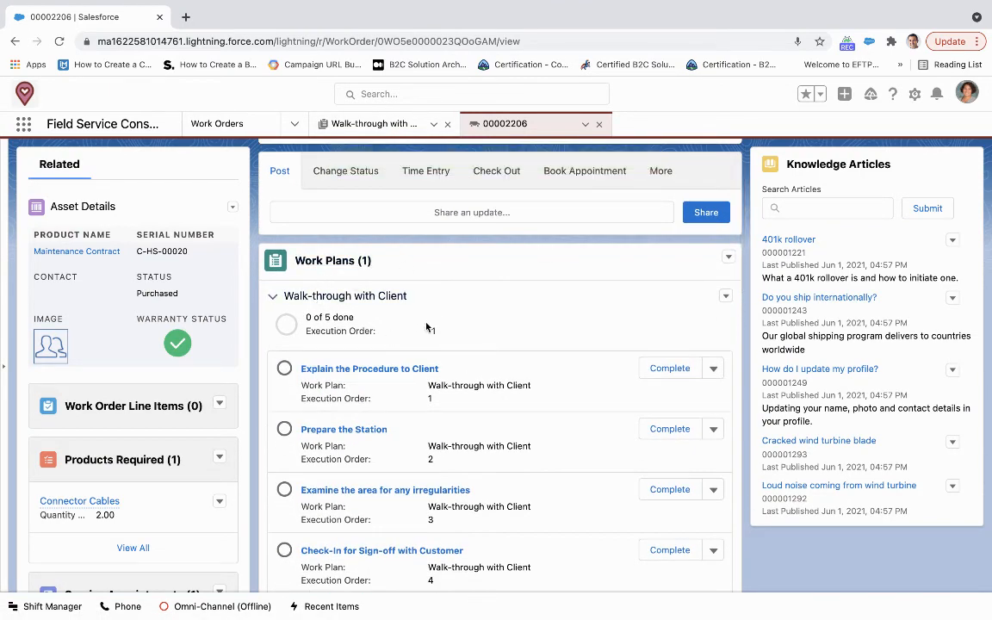
scroll("down", 3)
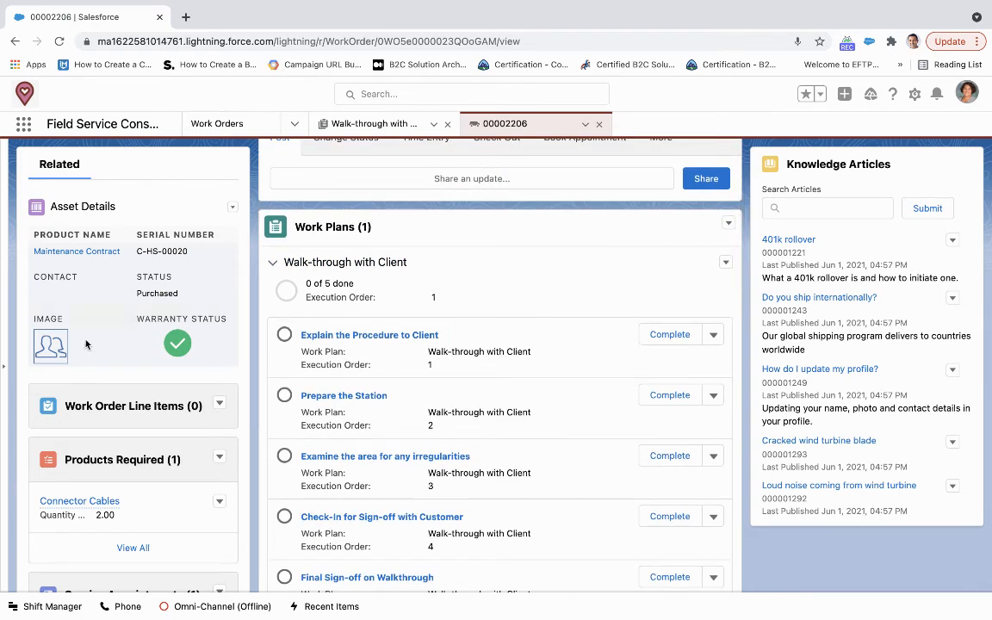
mouse_move(561, 286)
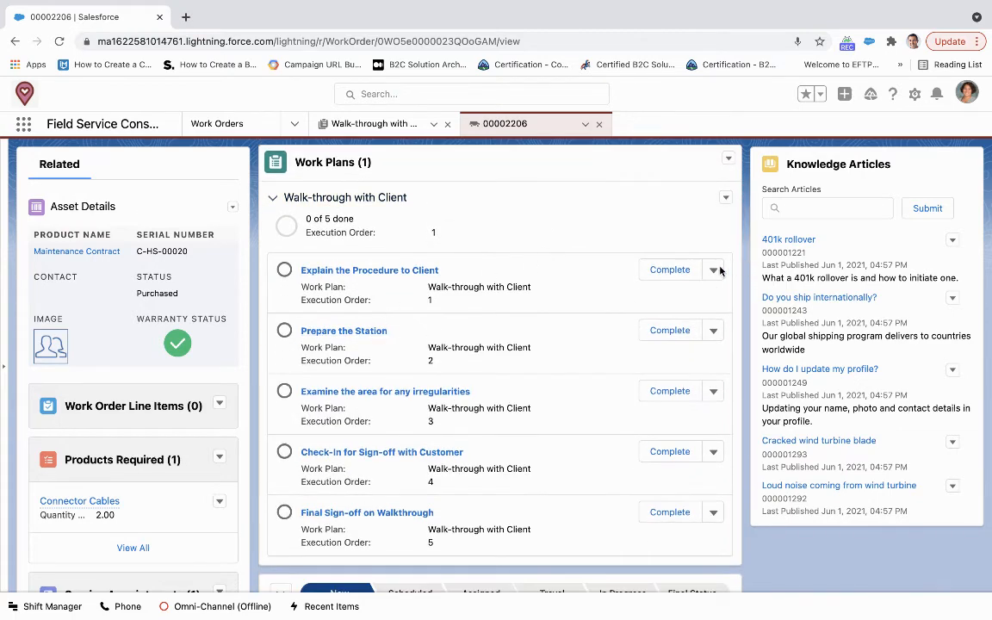
left_click(713, 268)
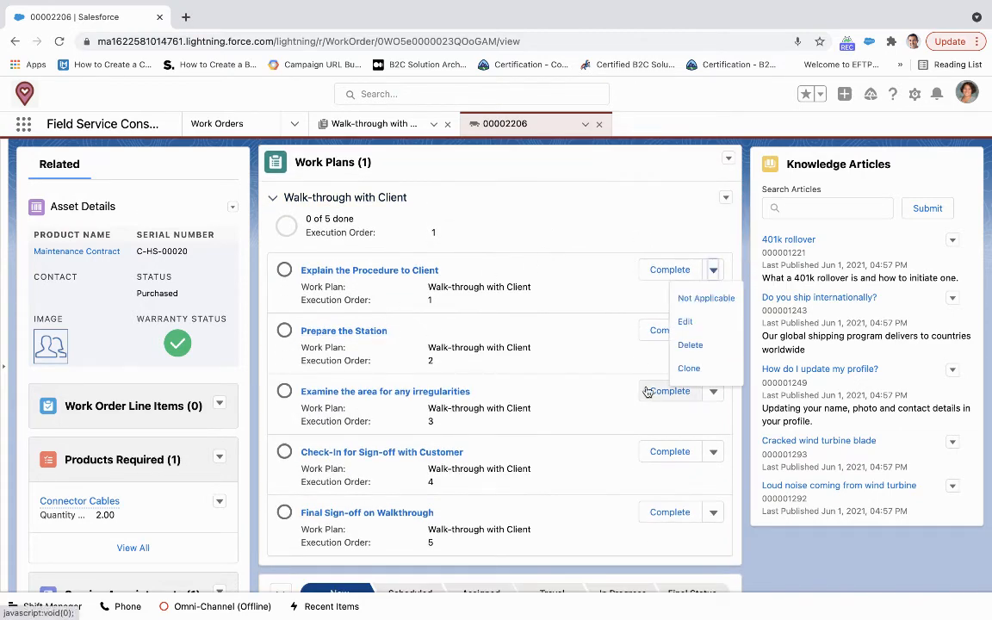
mouse_move(575, 203)
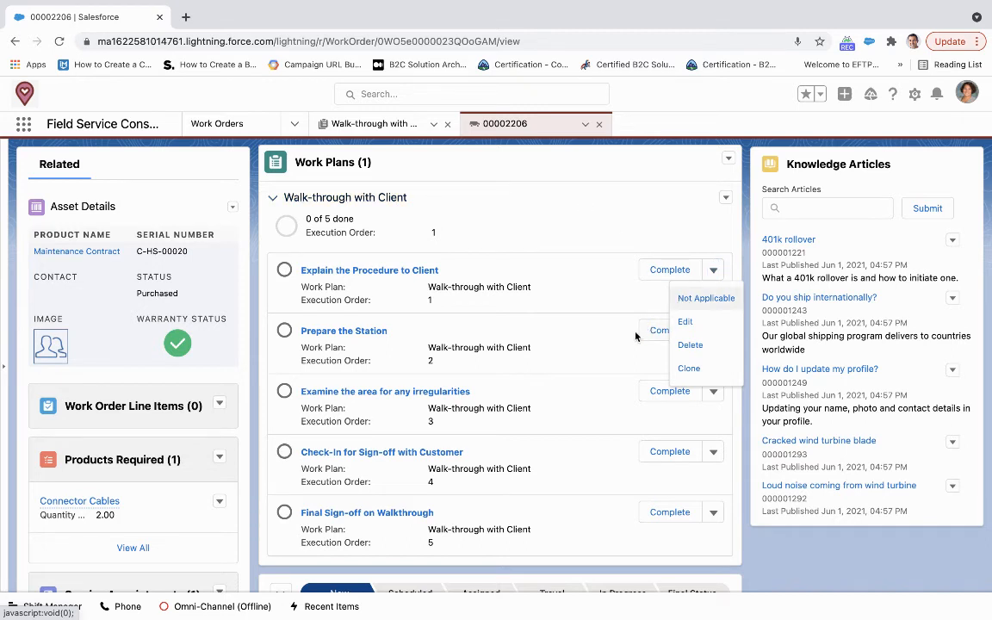
left_click(630, 222)
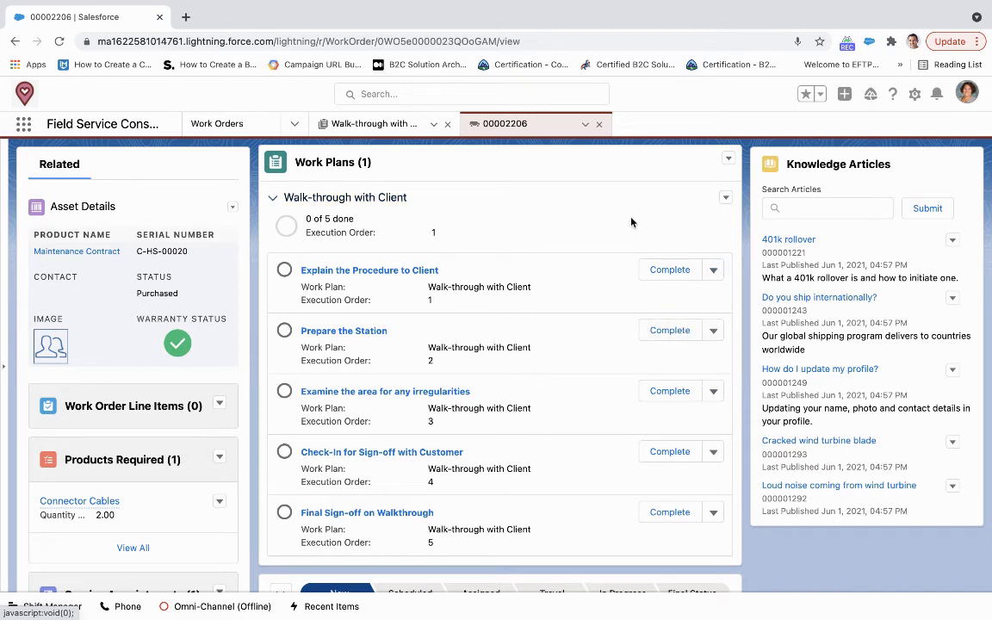
Complete Explain the Procedure to Client and create a product request for Warehouse Distribution Center.
left_click(669, 268)
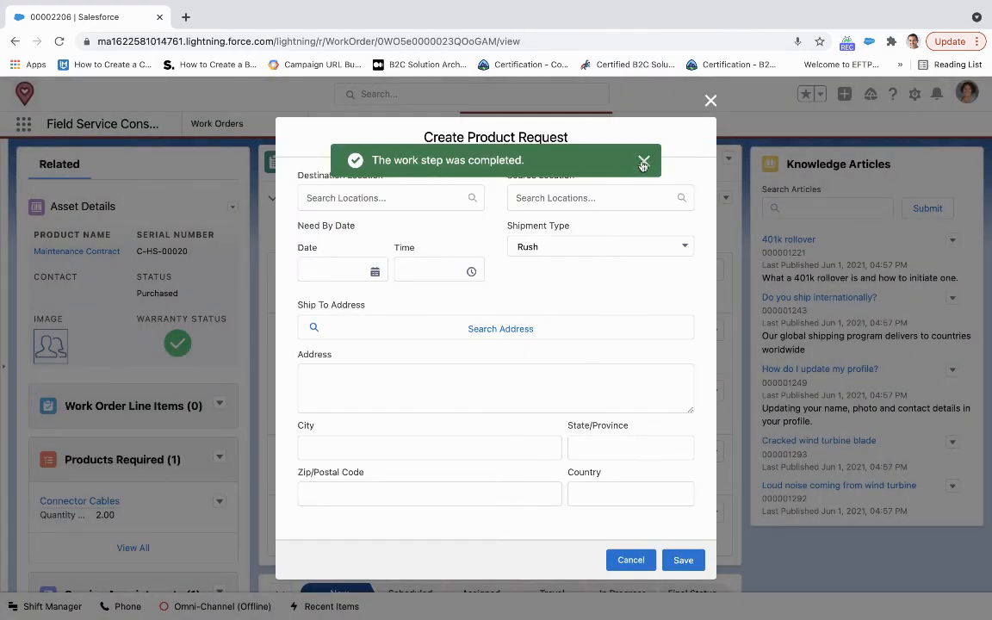
left_click(642, 162)
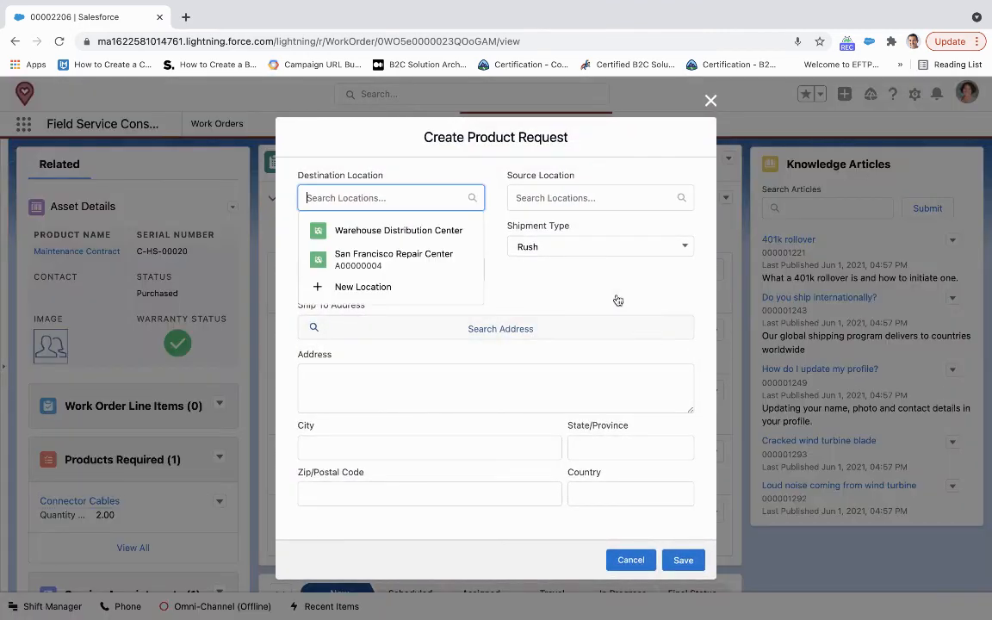
left_click(398, 230)
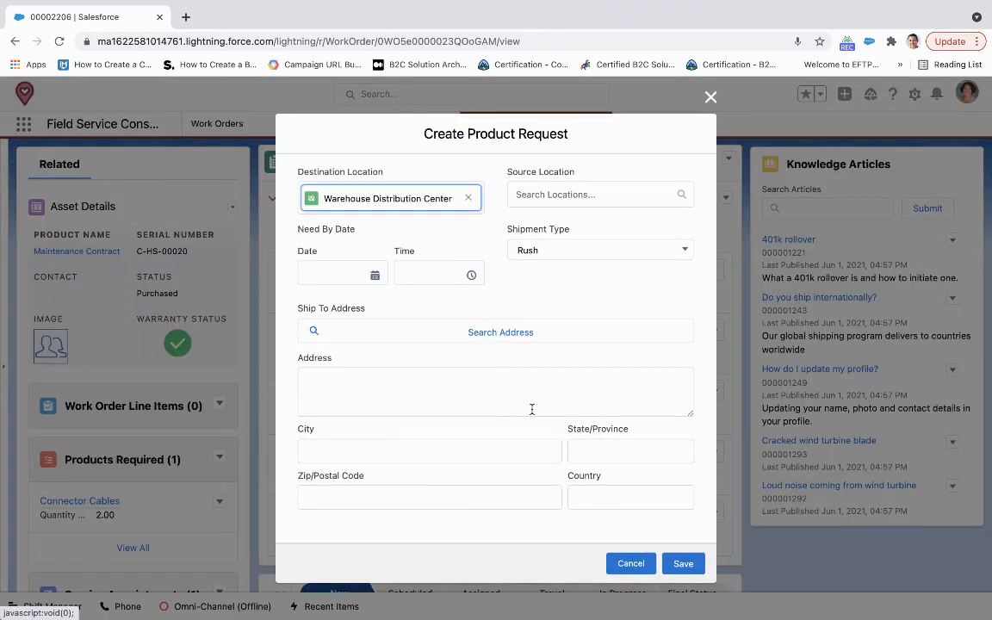
left_click(682, 563)
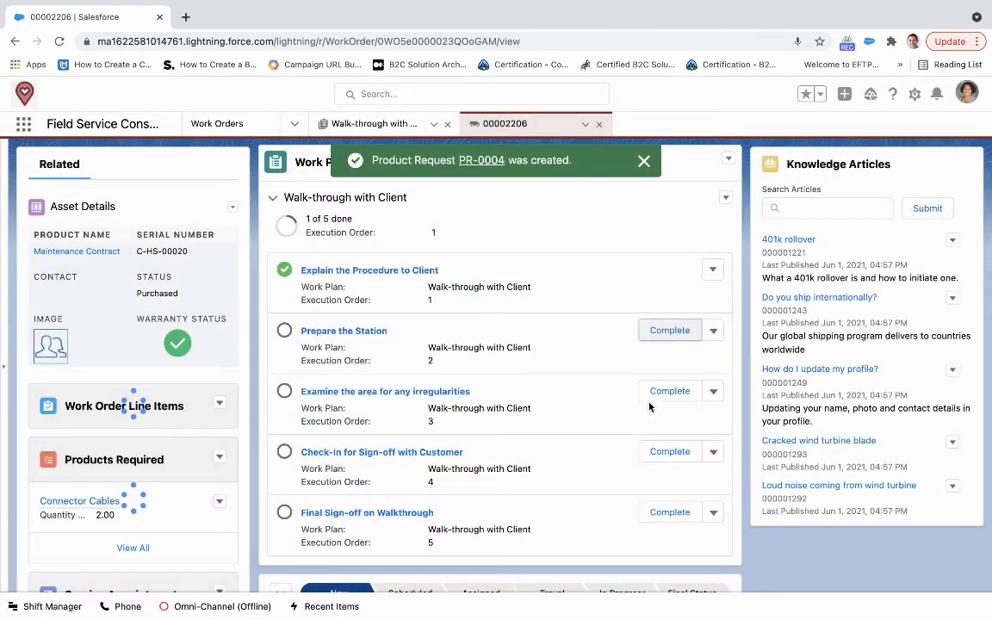
Complete Prepare the Station, Examine the area, Check-in for Sign-off and Final Sign-off on Walkthrough.
left_click(668, 330)
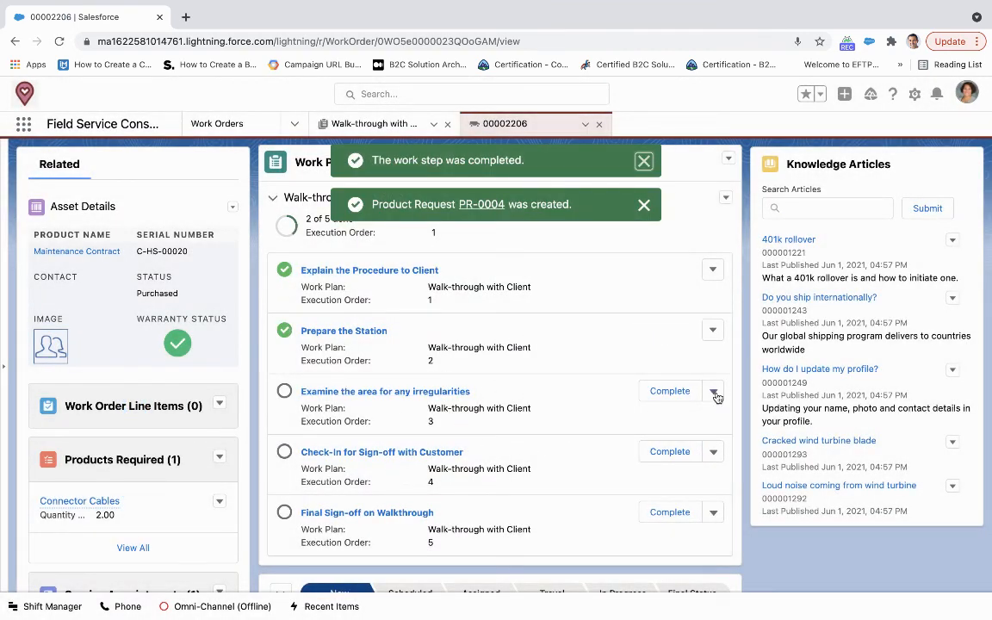
mouse_move(670, 391)
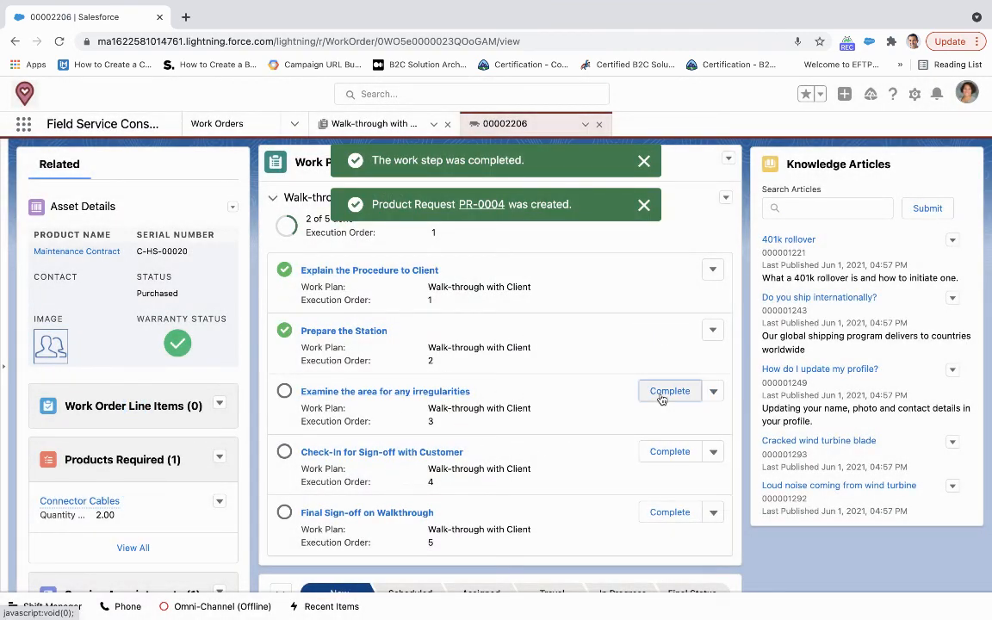
left_click(670, 391)
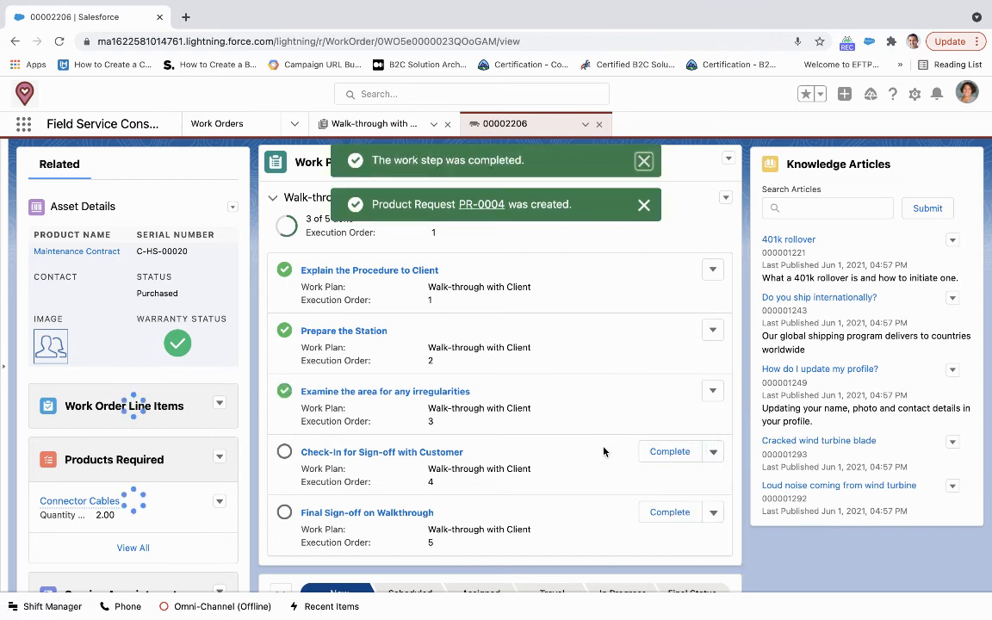
left_click(670, 451)
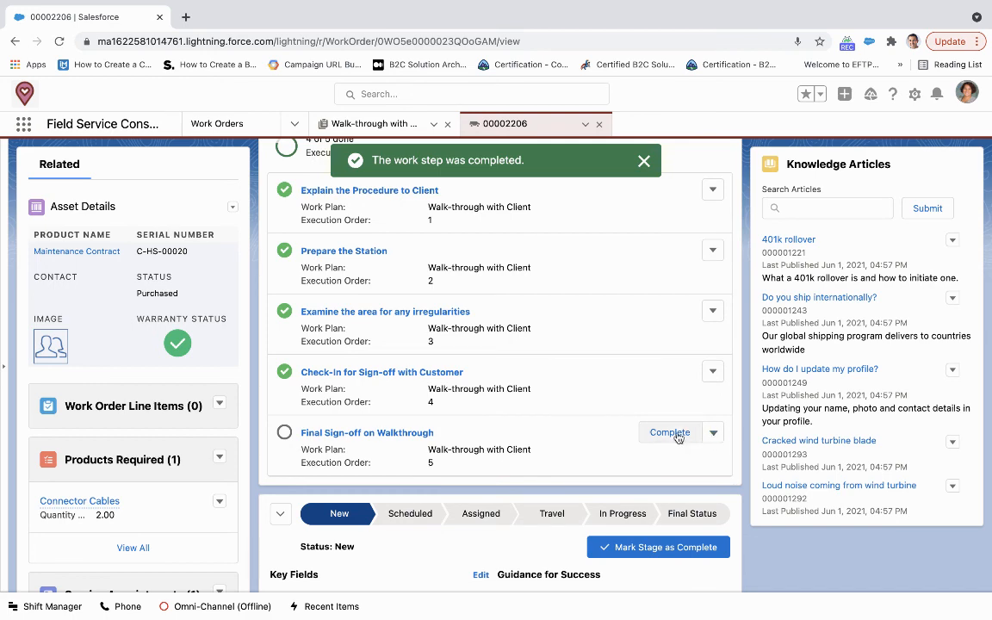
left_click(668, 433)
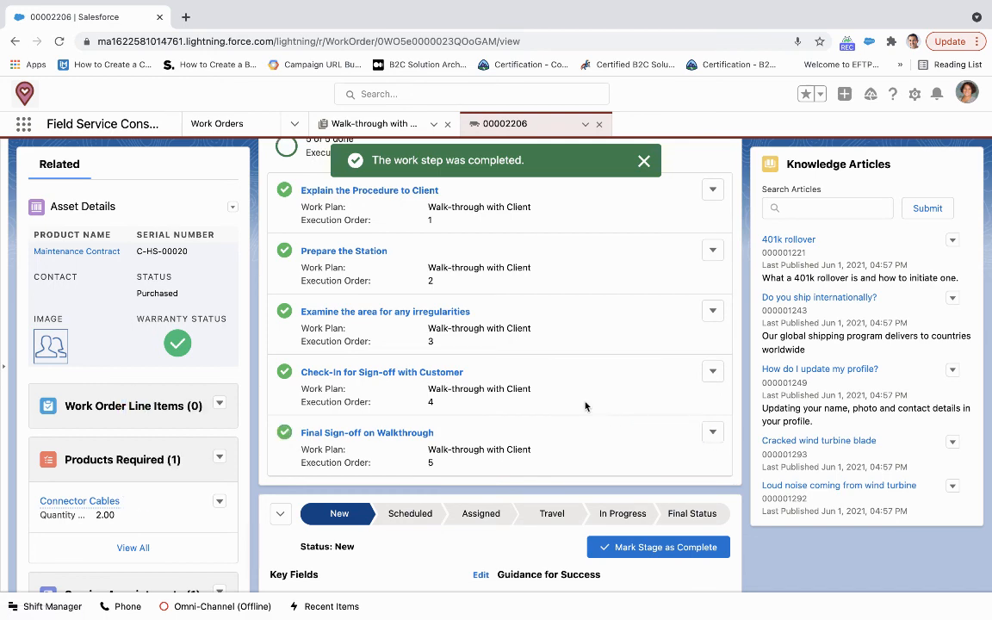
scroll("up", 3)
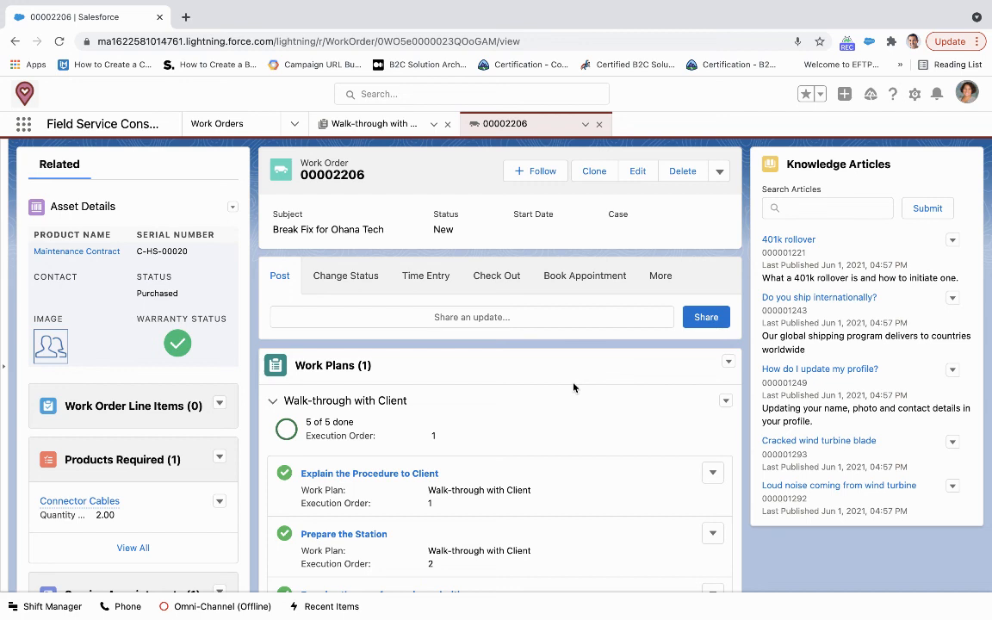
mouse_move(598, 361)
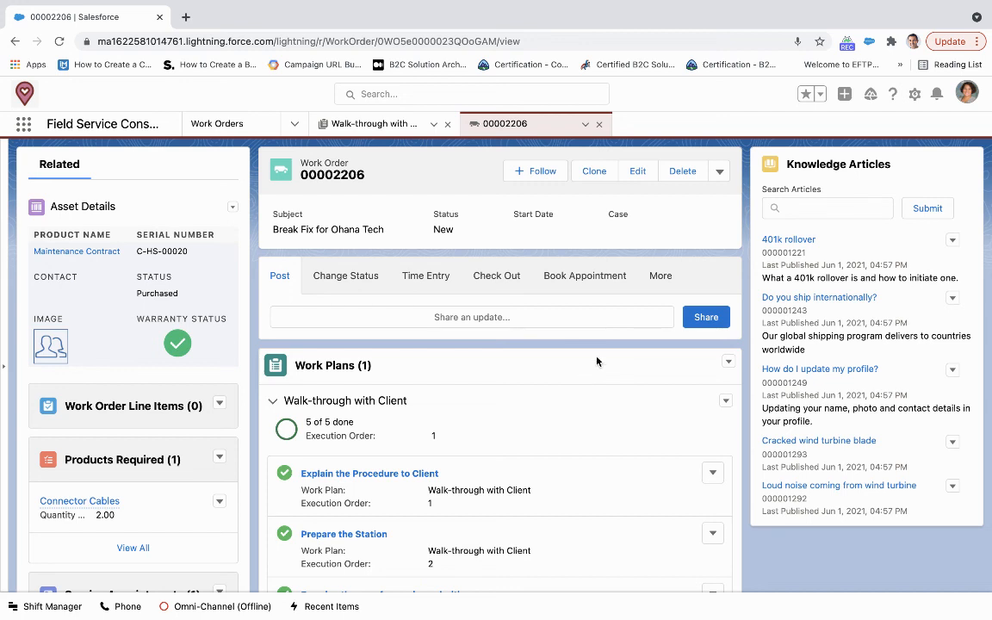